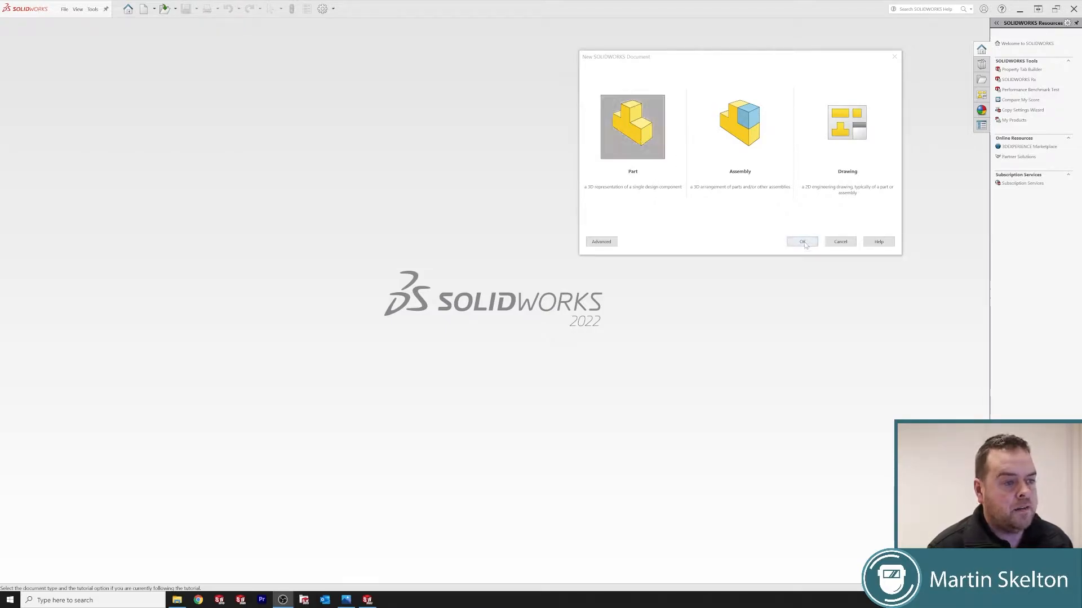
- Create a new empty Part document from the New SOLIDWORKS Document dialog
{"action": "left_click", "coordinate": [801, 241]}
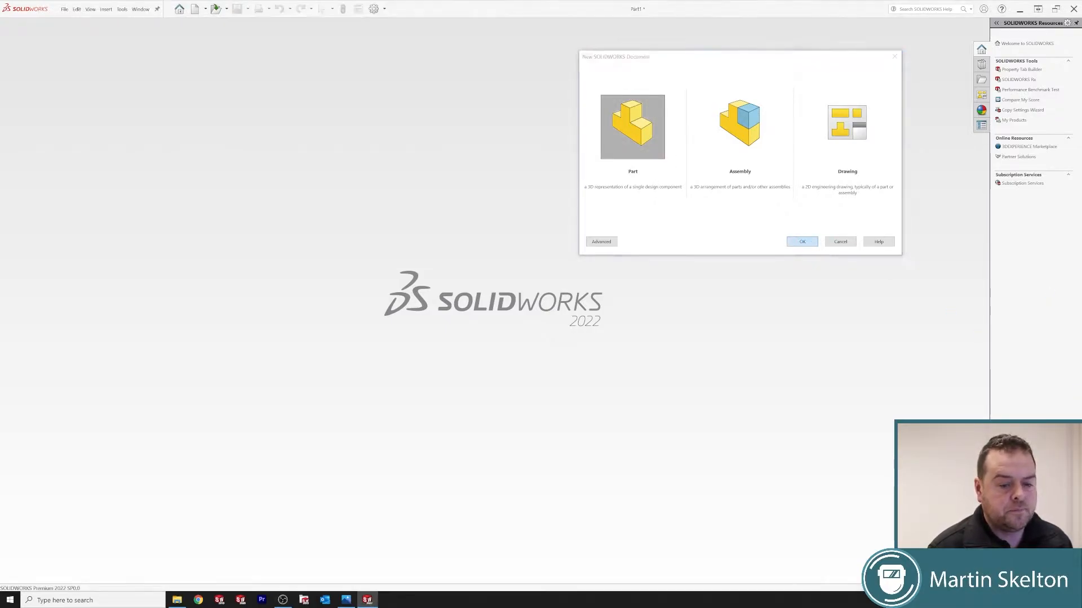
{"action": "left_click", "coordinate": [801, 241]}
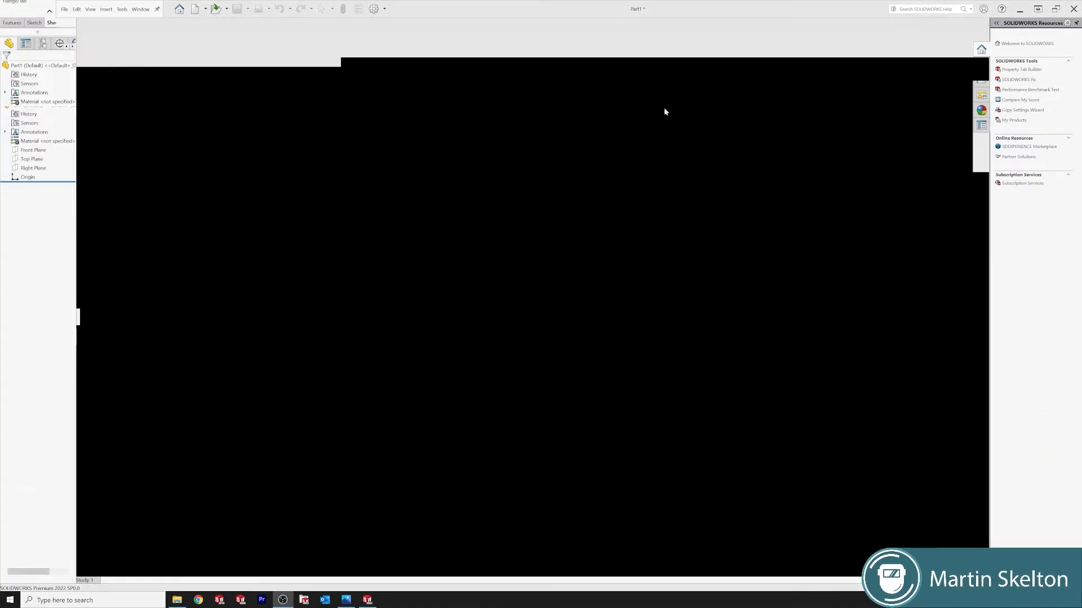
{"action": "mouse_move", "coordinate": [323, 262]}
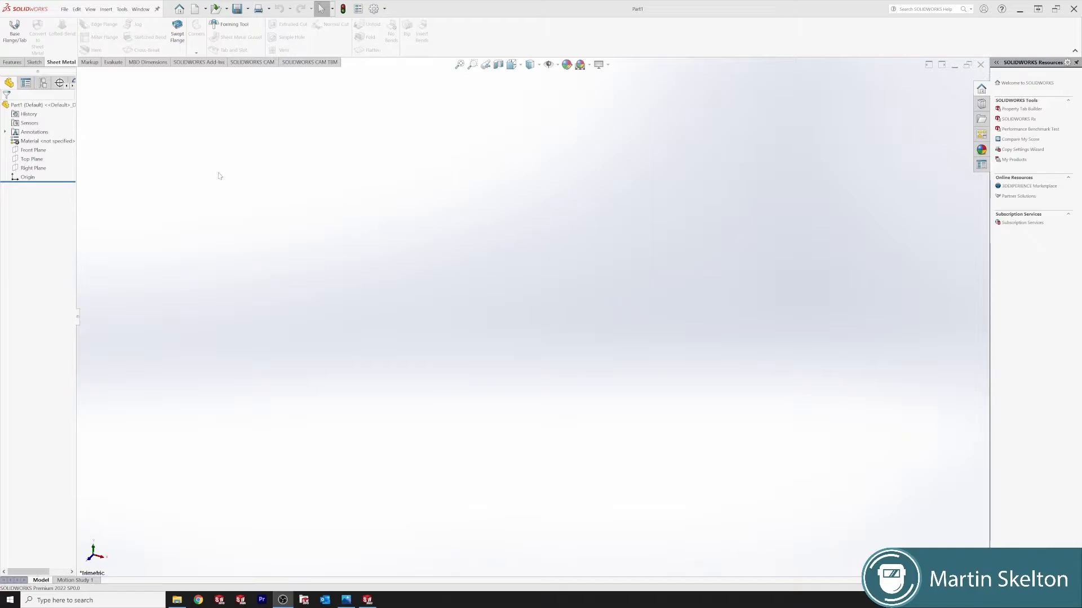
- Start a sketch on the Top Plane and draw two connected lines forming an L
{"action": "left_click", "coordinate": [31, 159]}
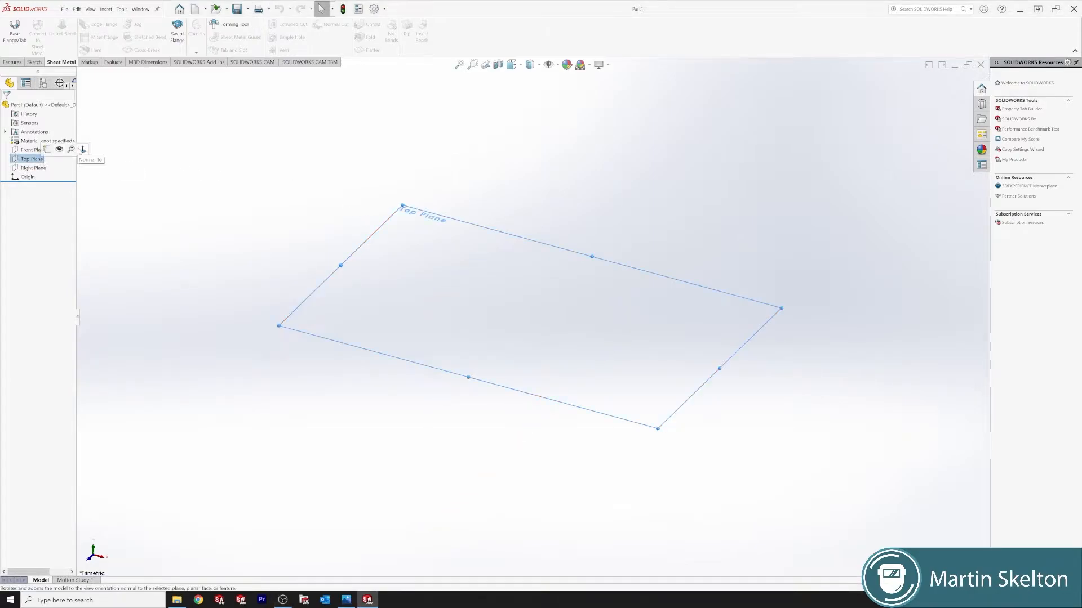
{"action": "left_click", "coordinate": [82, 149]}
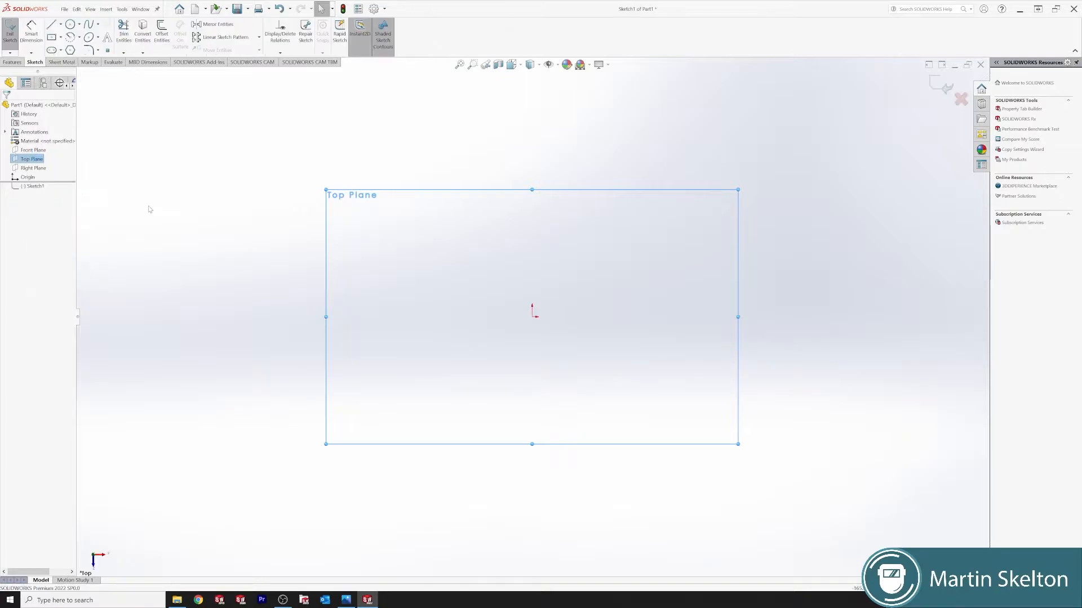
{"action": "left_click", "coordinate": [53, 23]}
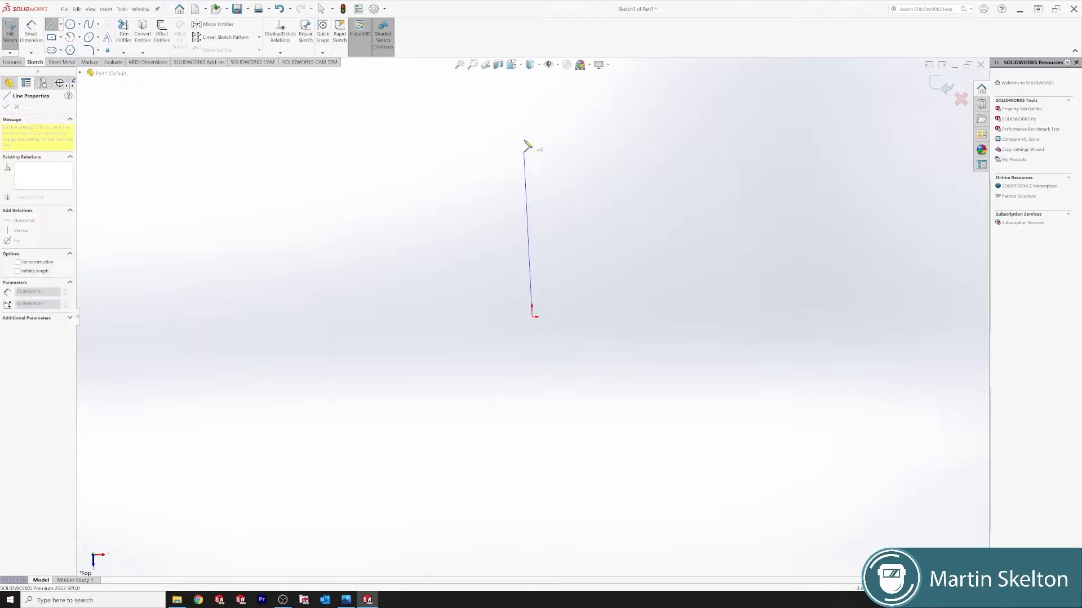
{"action": "mouse_move", "coordinate": [536, 101]}
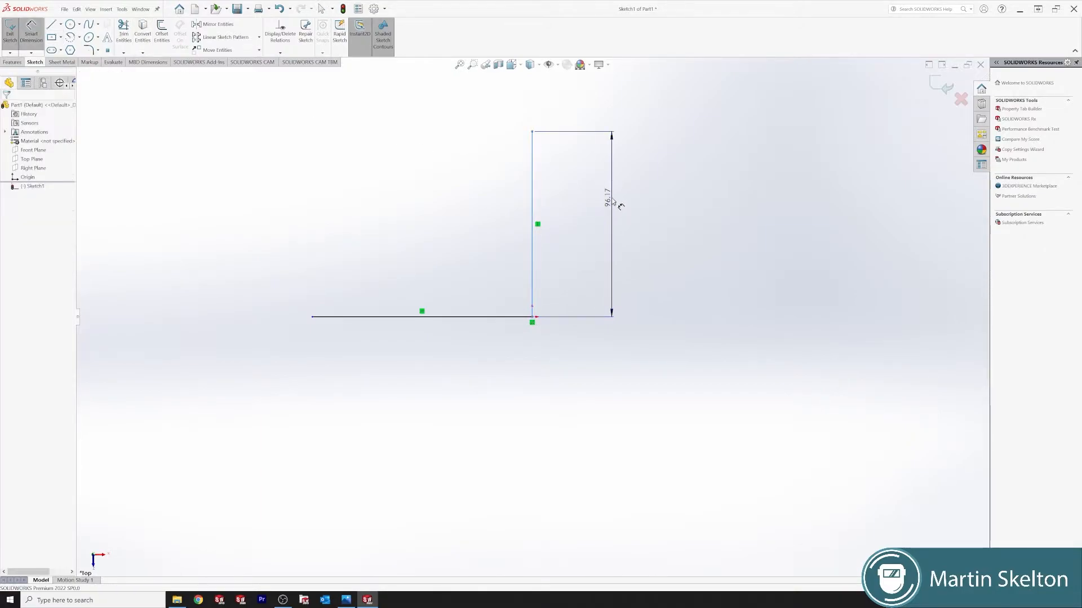
- Dimension the vertical line to 250.00 and make both lines equal length
{"action": "left_click", "coordinate": [609, 201]}
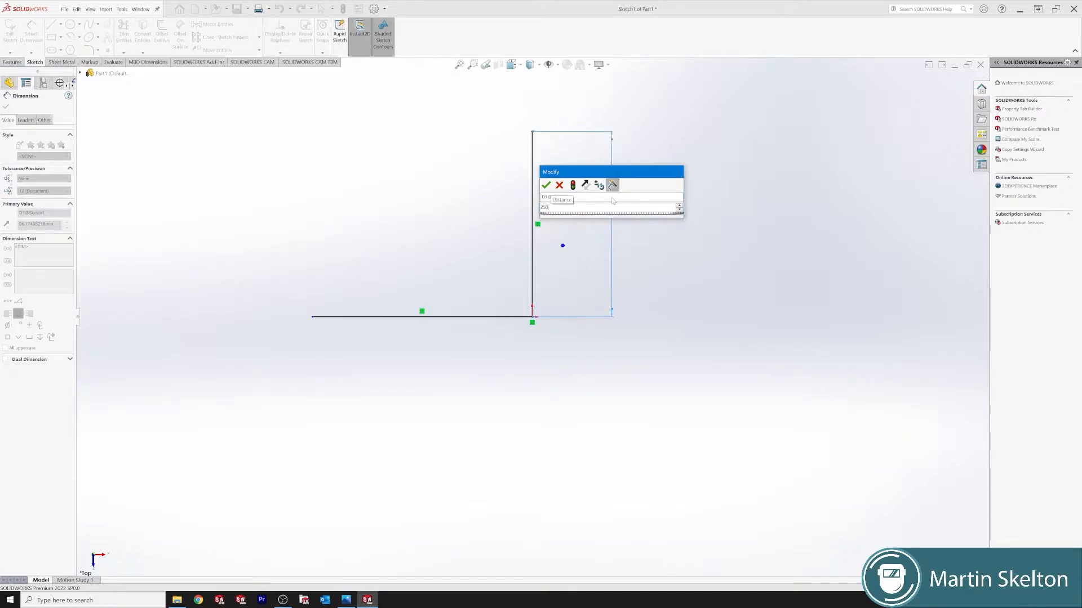
{"action": "left_click", "coordinate": [545, 185]}
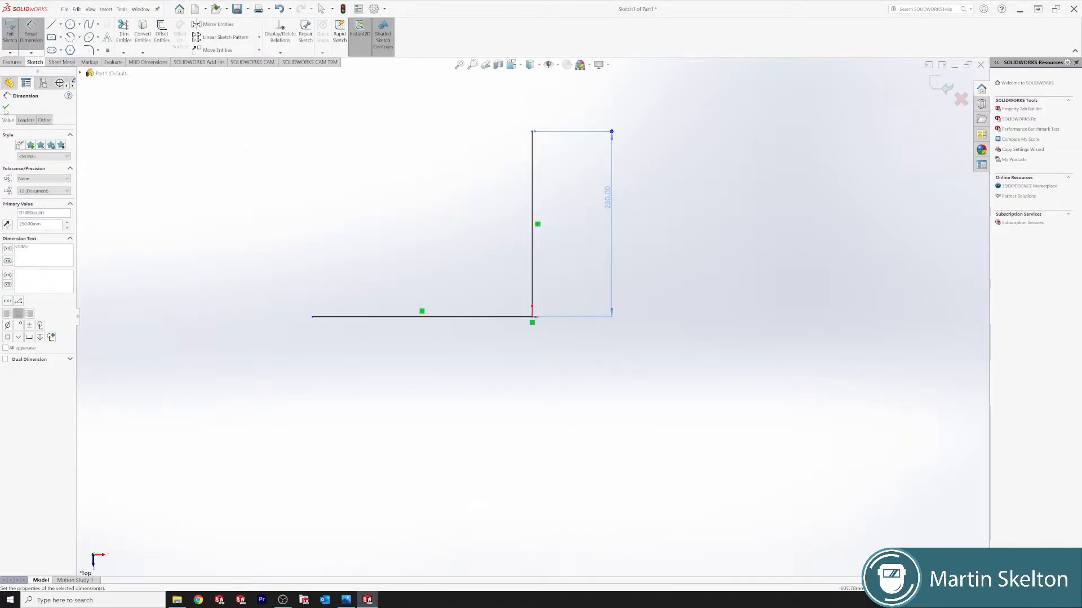
{"action": "left_click", "coordinate": [7, 94]}
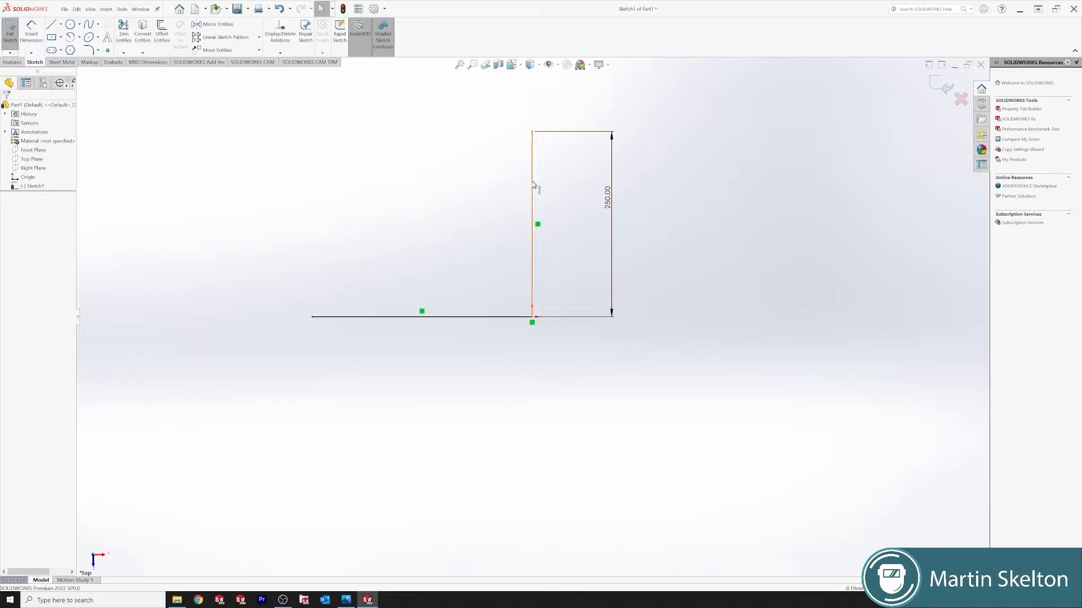
{"action": "left_click", "coordinate": [532, 221]}
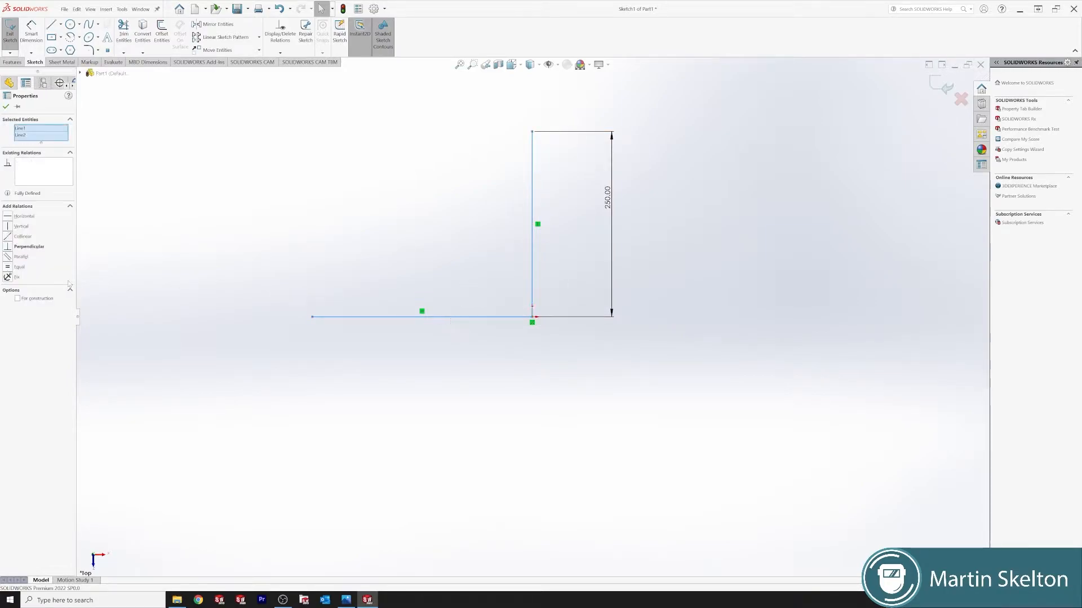
{"action": "left_click", "coordinate": [19, 267]}
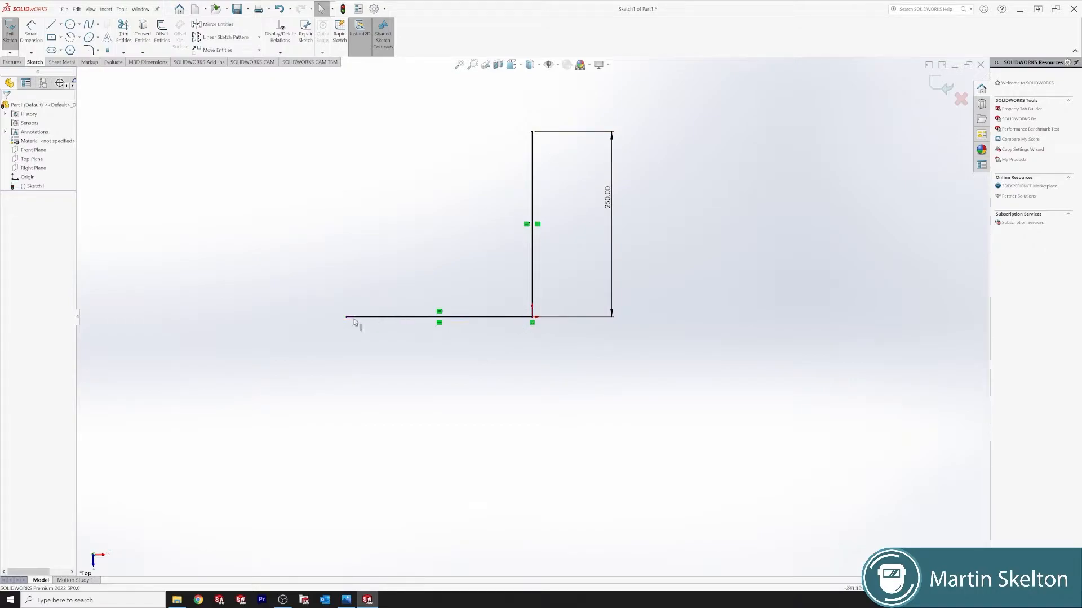
- Exit Sketch1 and clear the selection, leaving the two-line path in the model
{"action": "left_click", "coordinate": [960, 99]}
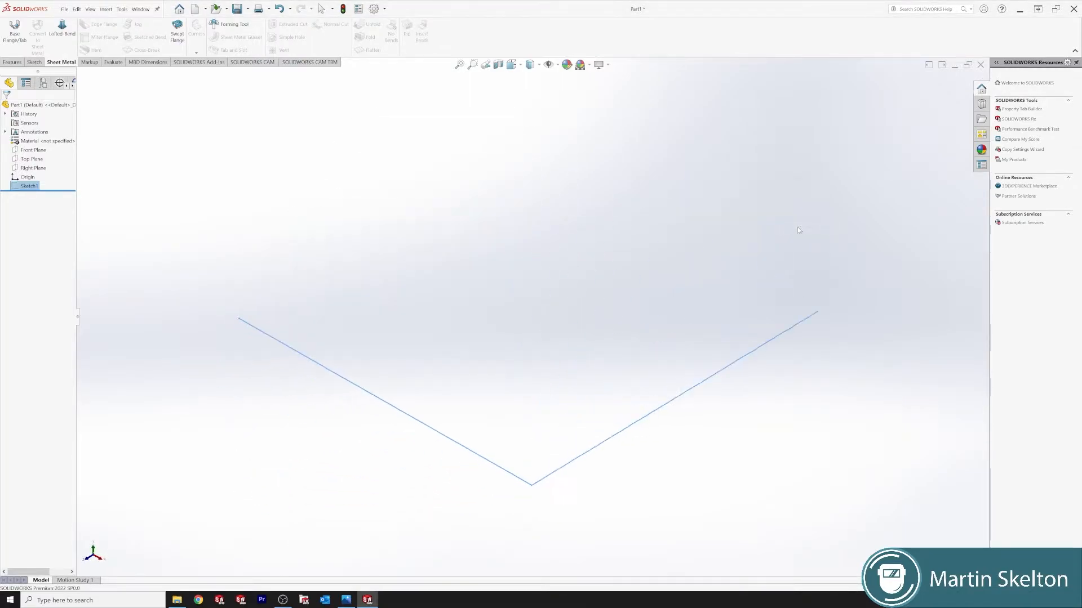
{"action": "left_click", "coordinate": [465, 266]}
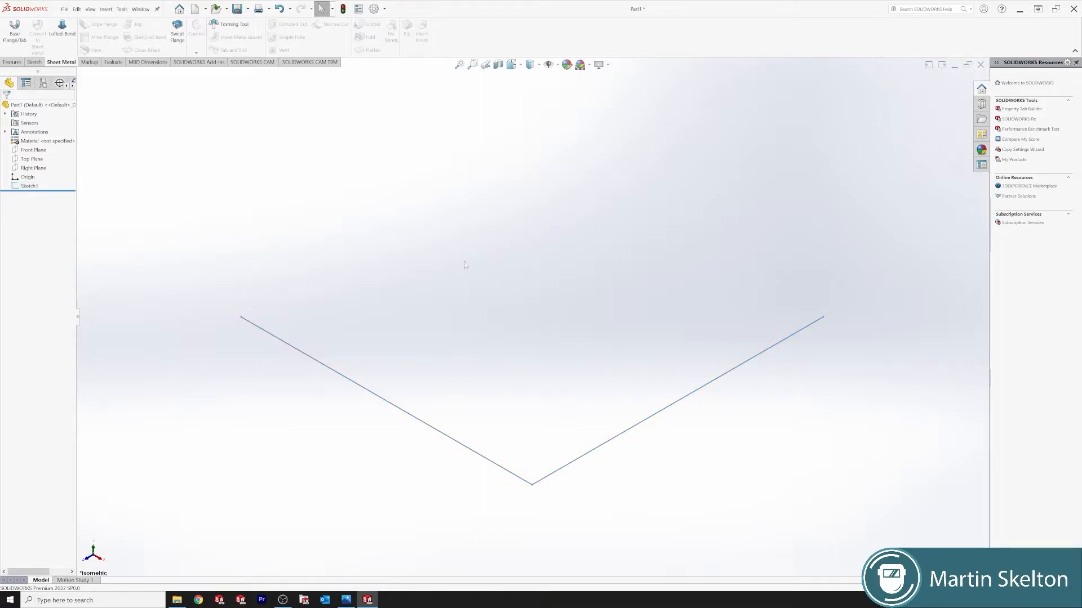
{"action": "mouse_move", "coordinate": [465, 267]}
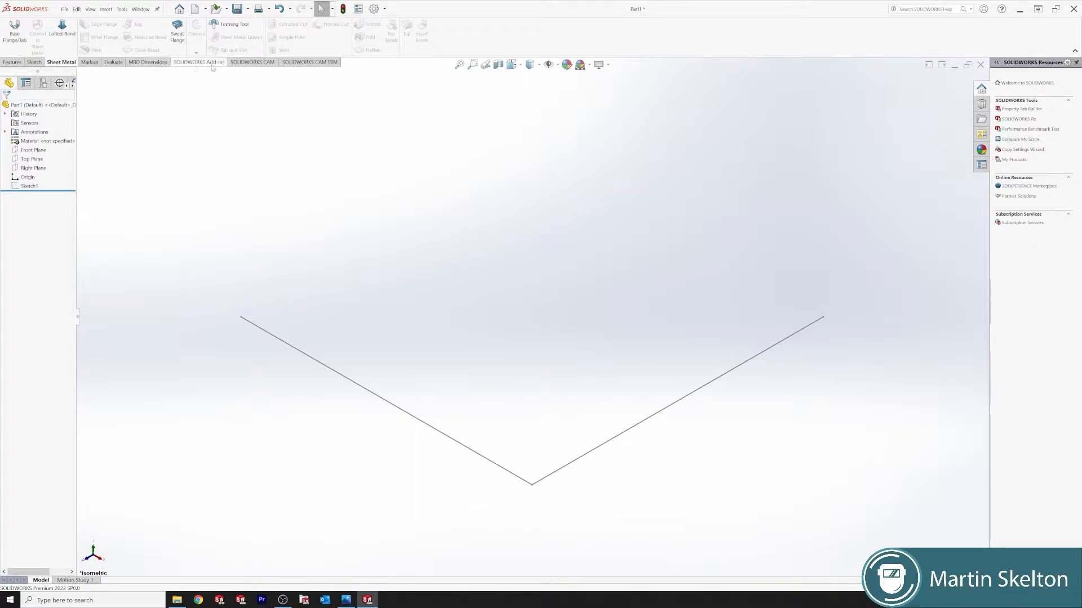
{"action": "mouse_move", "coordinate": [343, 69]}
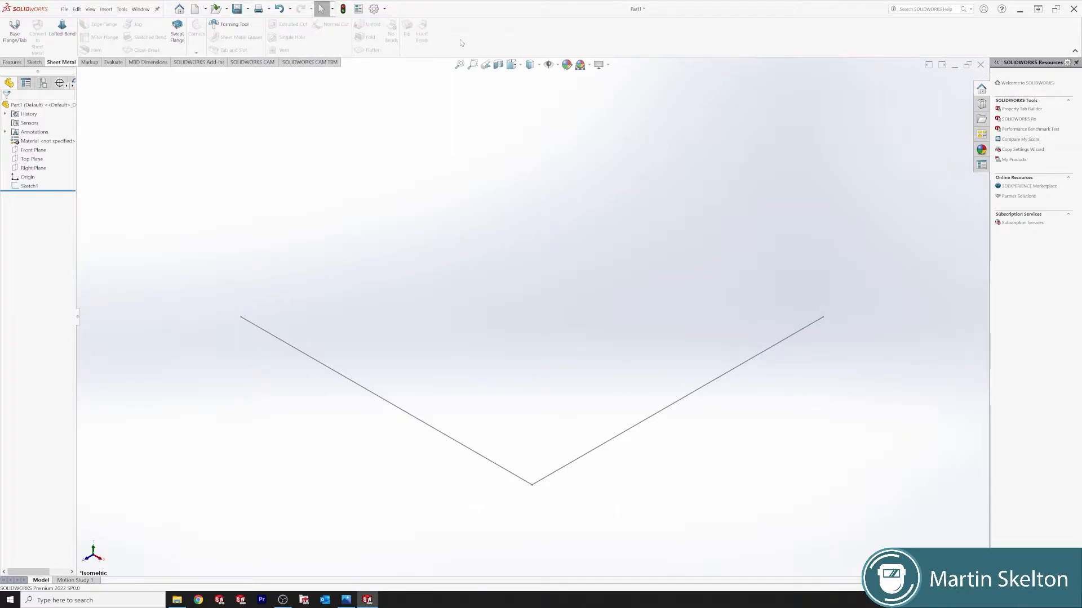
- Enable the Weldments tool set in the CommandManager tabs
{"action": "right_click", "coordinate": [460, 42]}
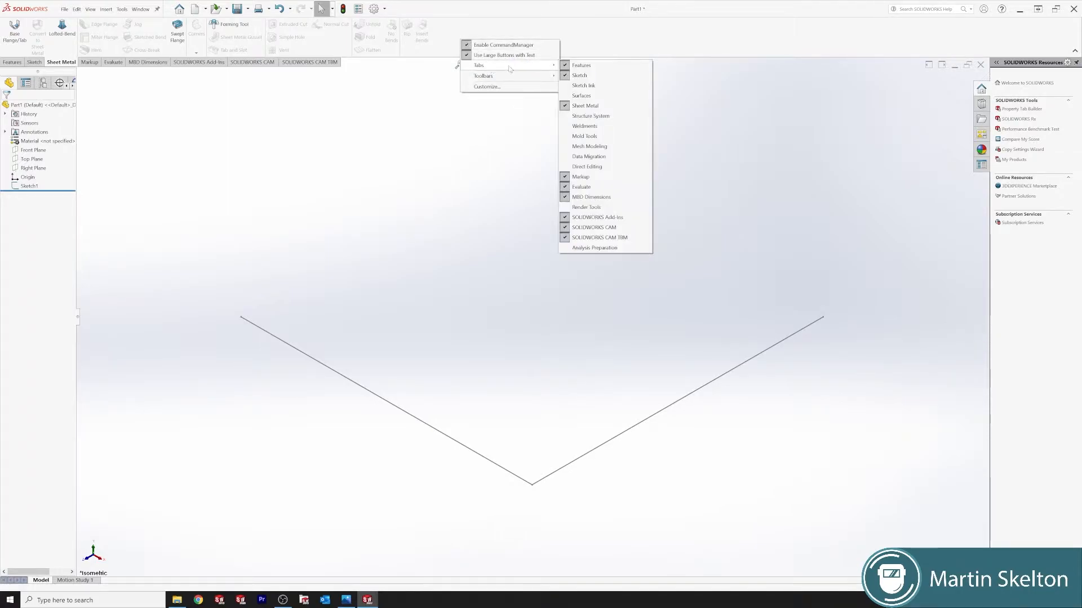
{"action": "mouse_move", "coordinate": [589, 116]}
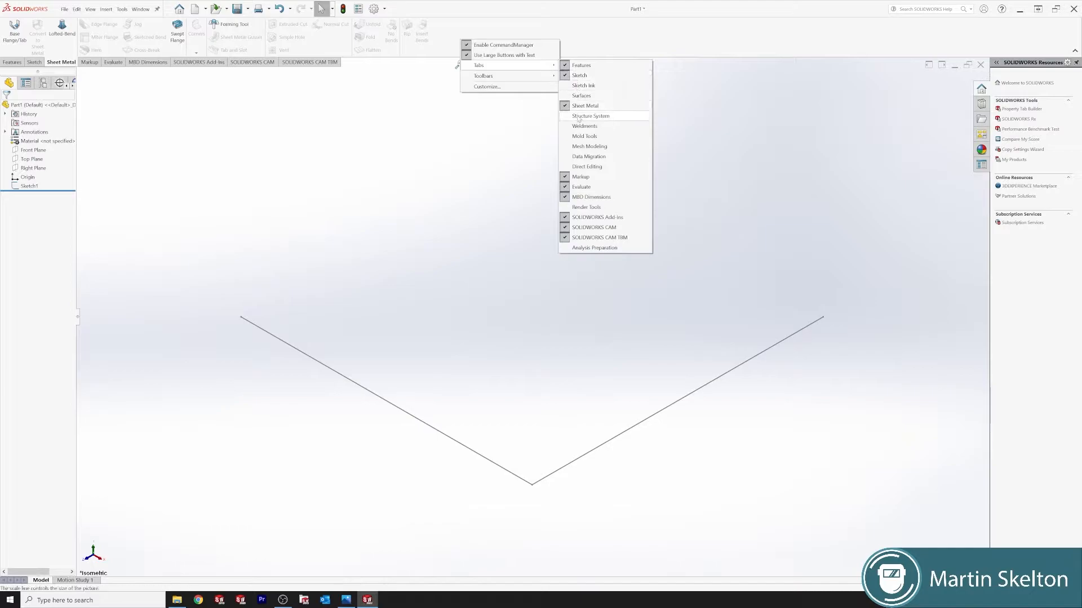
{"action": "mouse_move", "coordinate": [585, 127]}
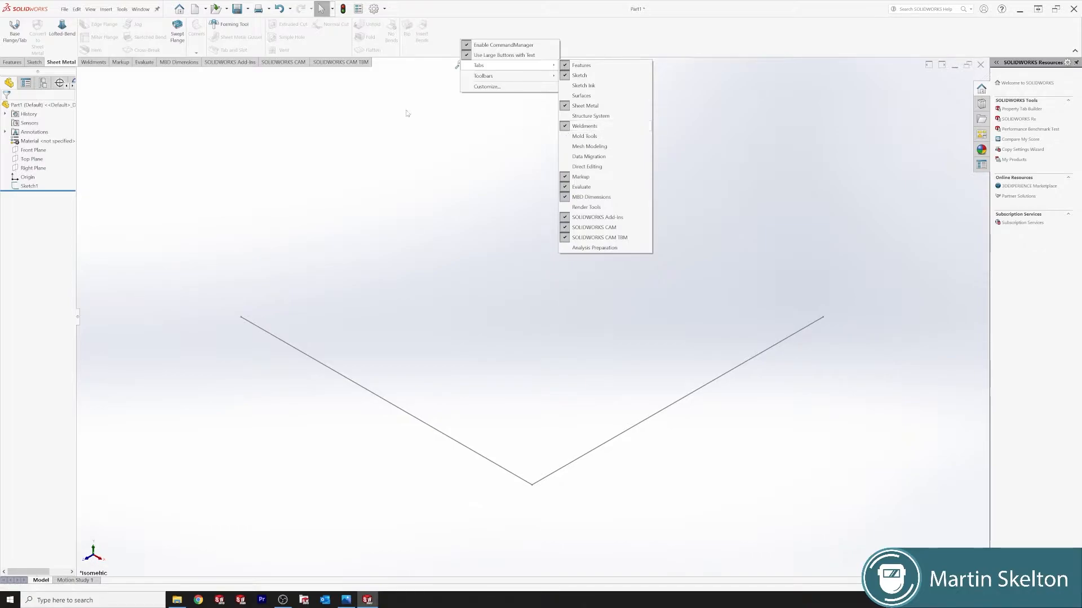
{"action": "left_click", "coordinate": [93, 62]}
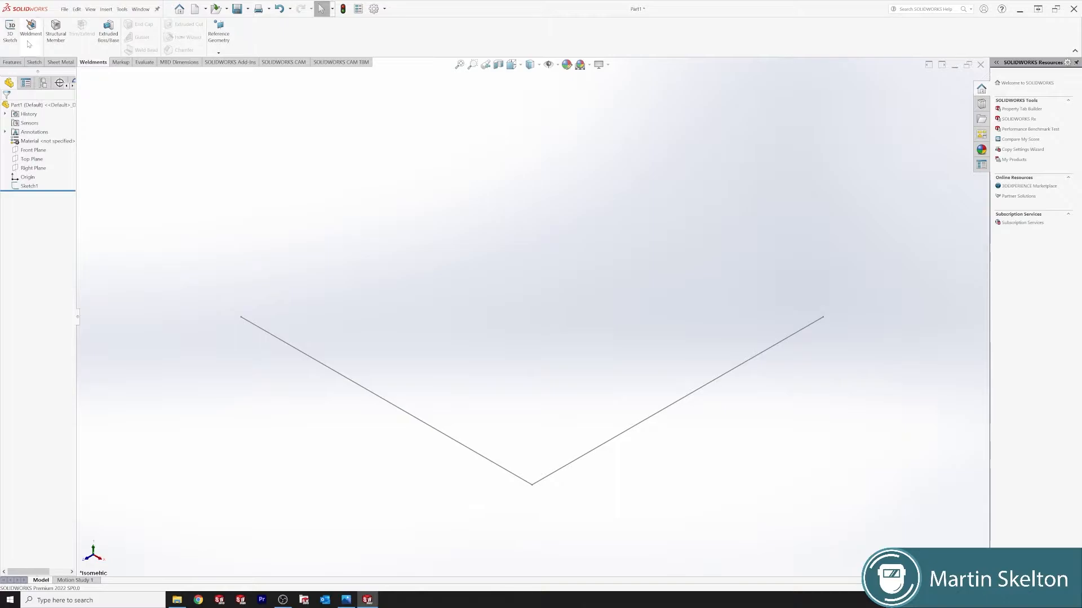
{"action": "mouse_move", "coordinate": [30, 35]}
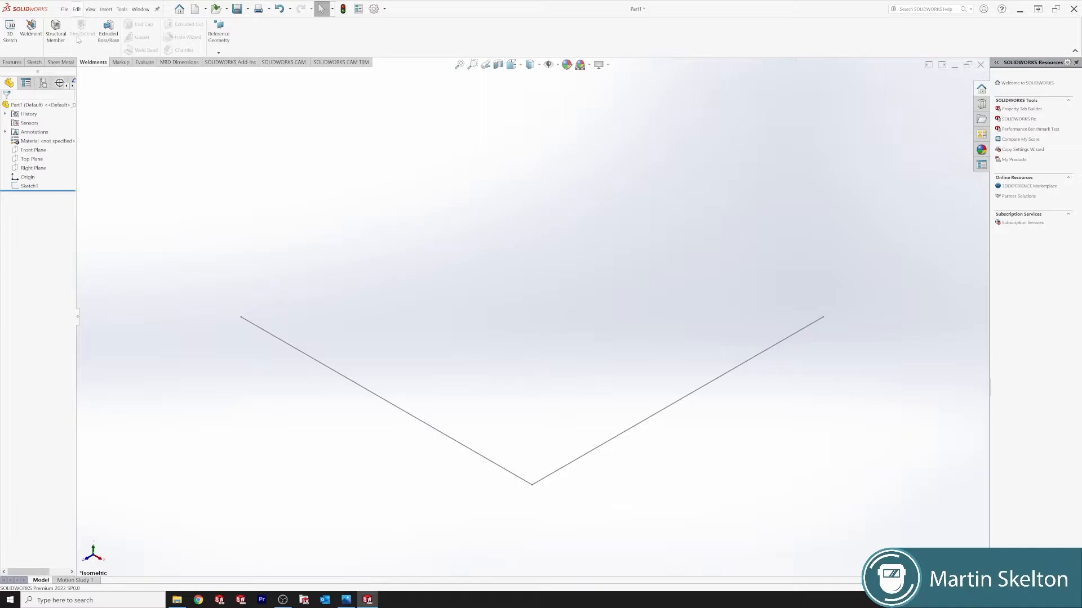
{"action": "mouse_move", "coordinate": [81, 32]}
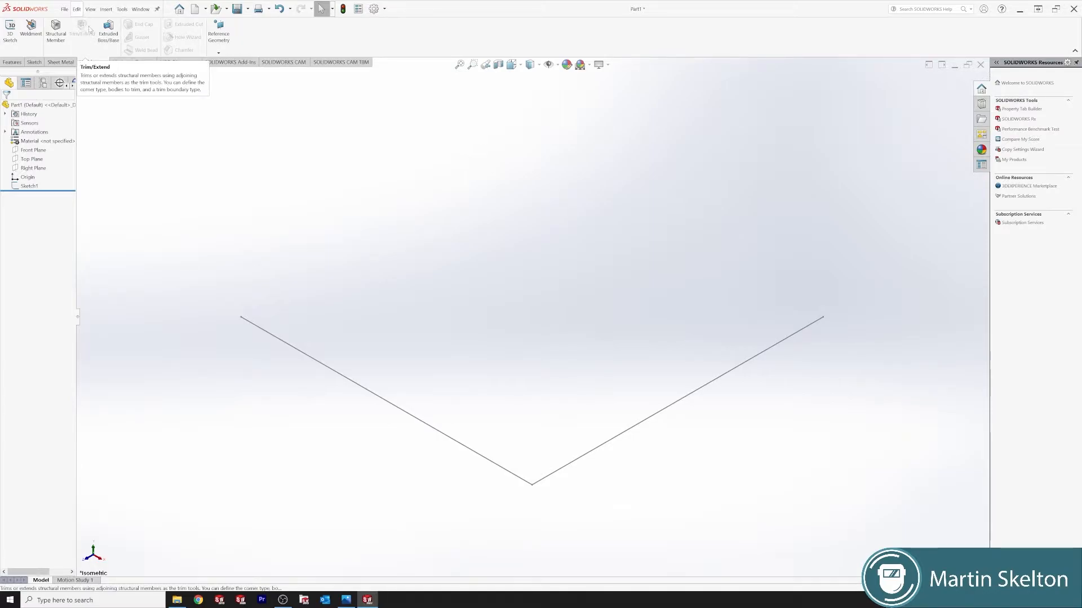
{"action": "mouse_move", "coordinate": [108, 31]}
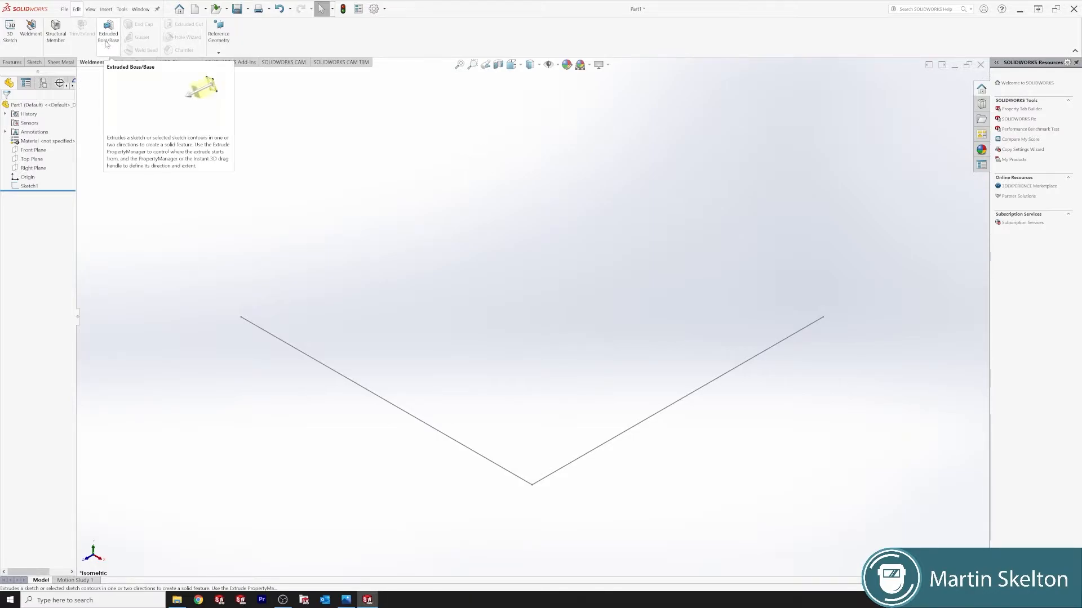
{"action": "mouse_move", "coordinate": [142, 36]}
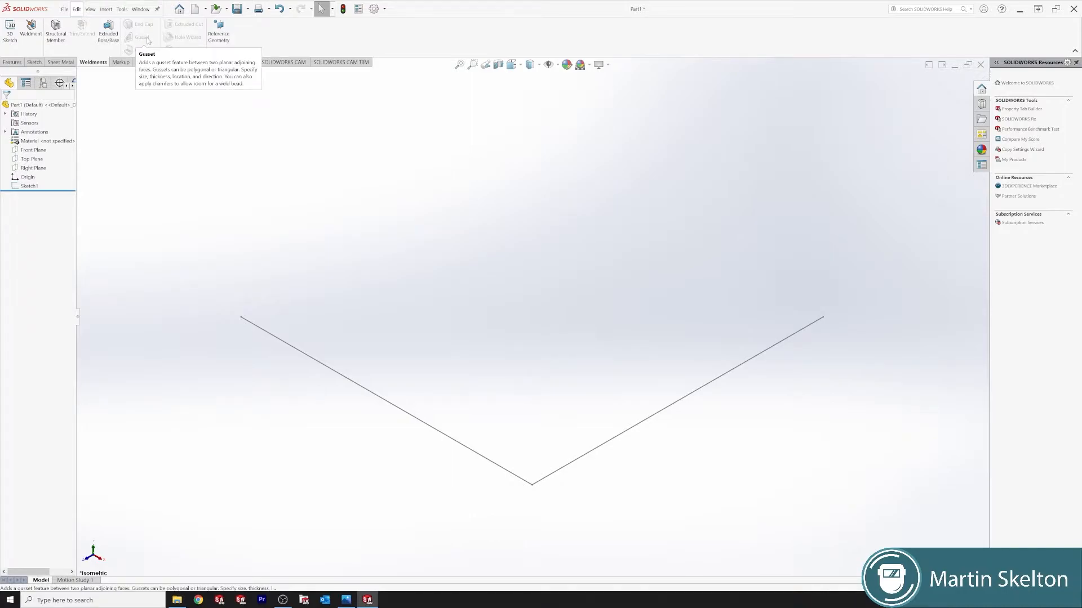
{"action": "mouse_move", "coordinate": [188, 24]}
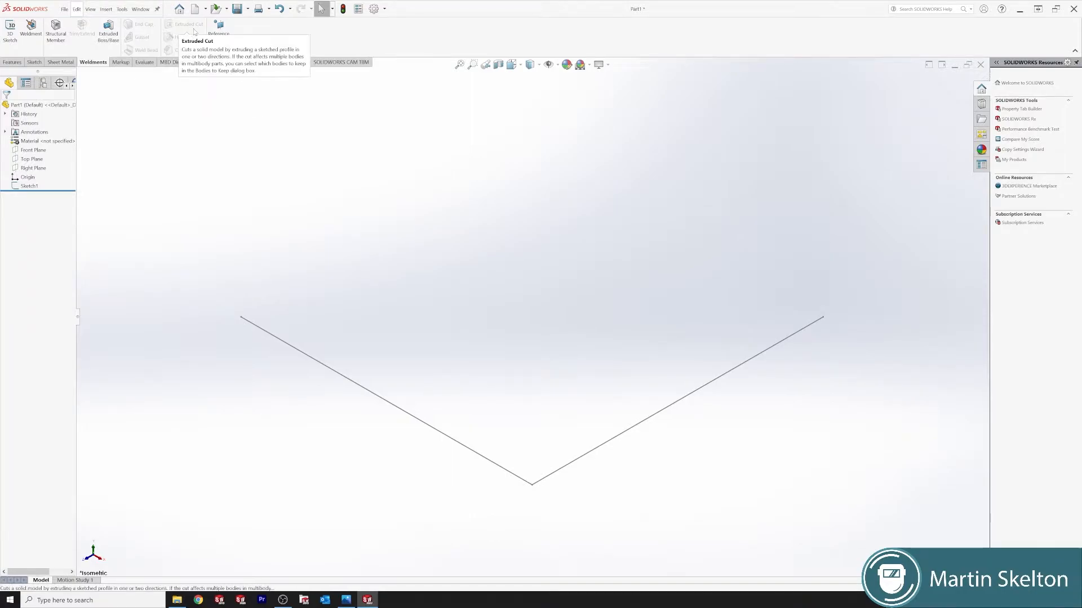
{"action": "mouse_move", "coordinate": [195, 36]}
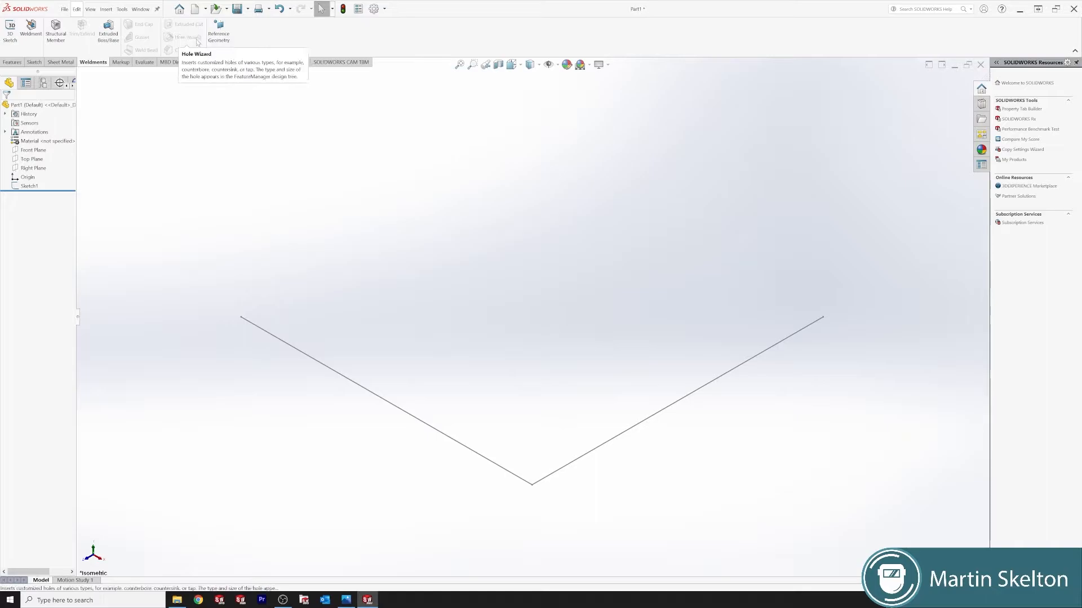
{"action": "mouse_move", "coordinate": [217, 35]}
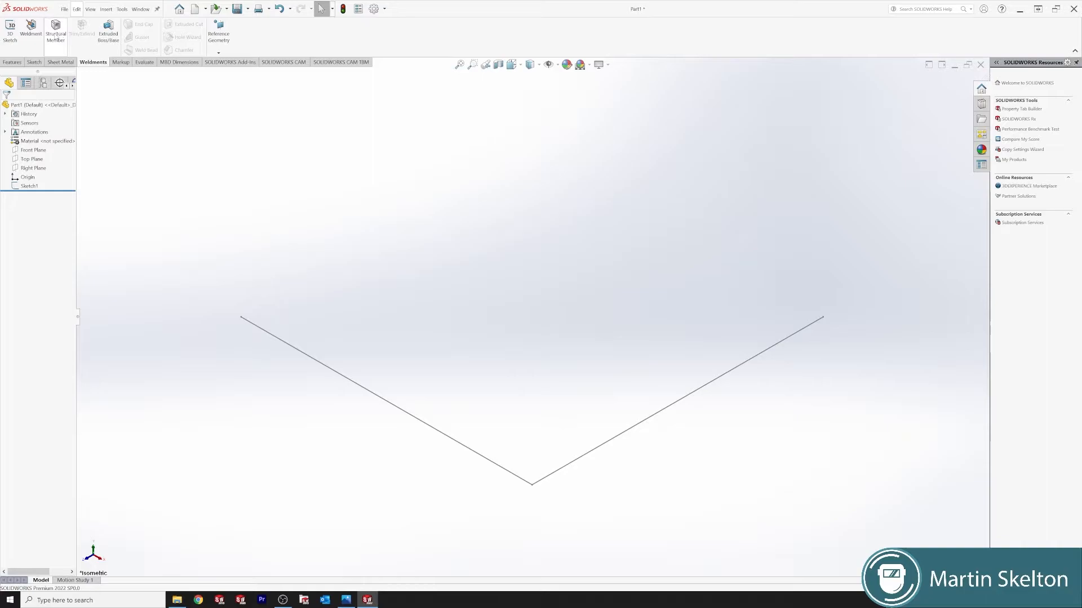
- Start the Structural Member command on the Weldments tab
{"action": "left_click", "coordinate": [54, 32]}
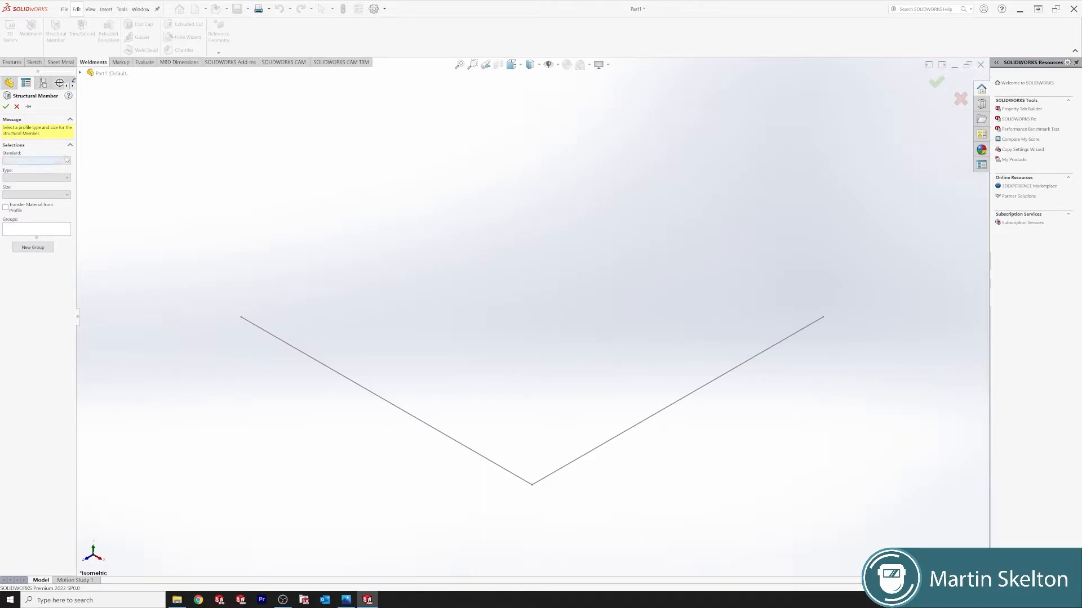
- Set the structural member profile standard to iso and type to pipe
{"action": "left_click", "coordinate": [36, 160]}
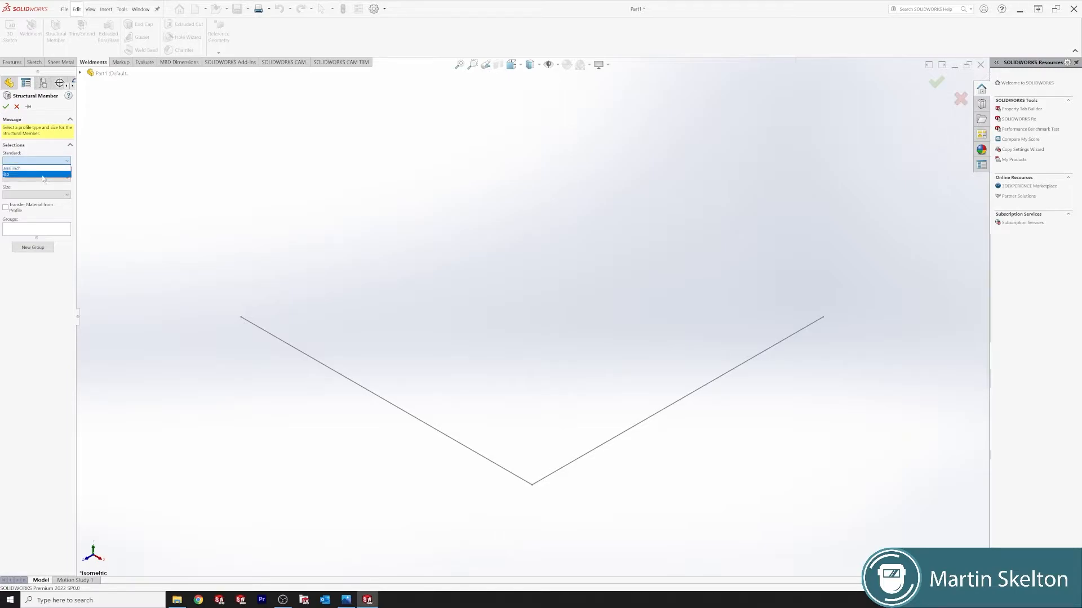
{"action": "left_click", "coordinate": [36, 174]}
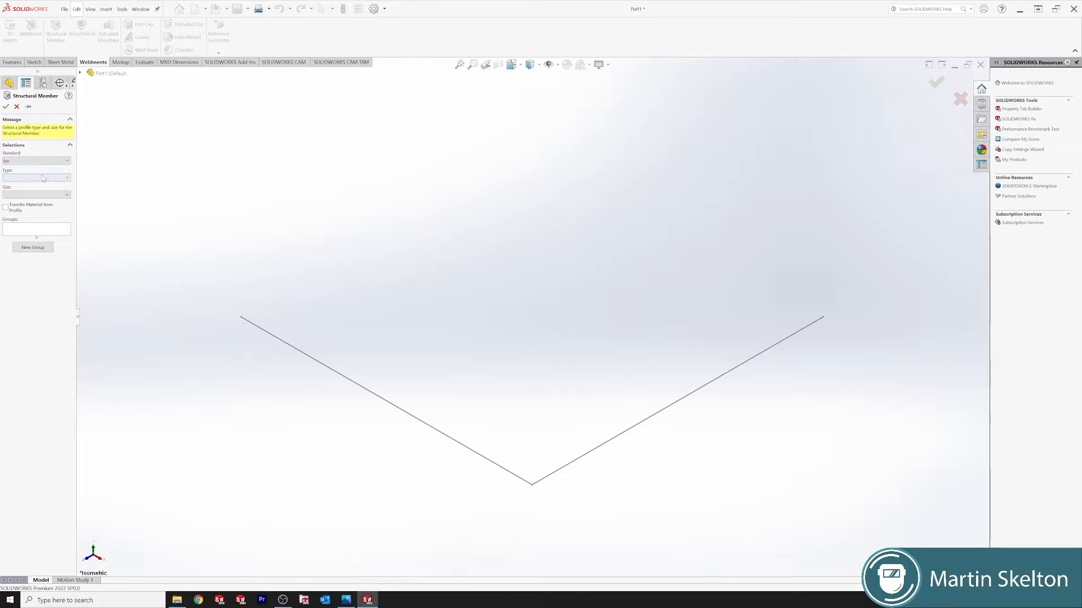
{"action": "mouse_move", "coordinate": [52, 179]}
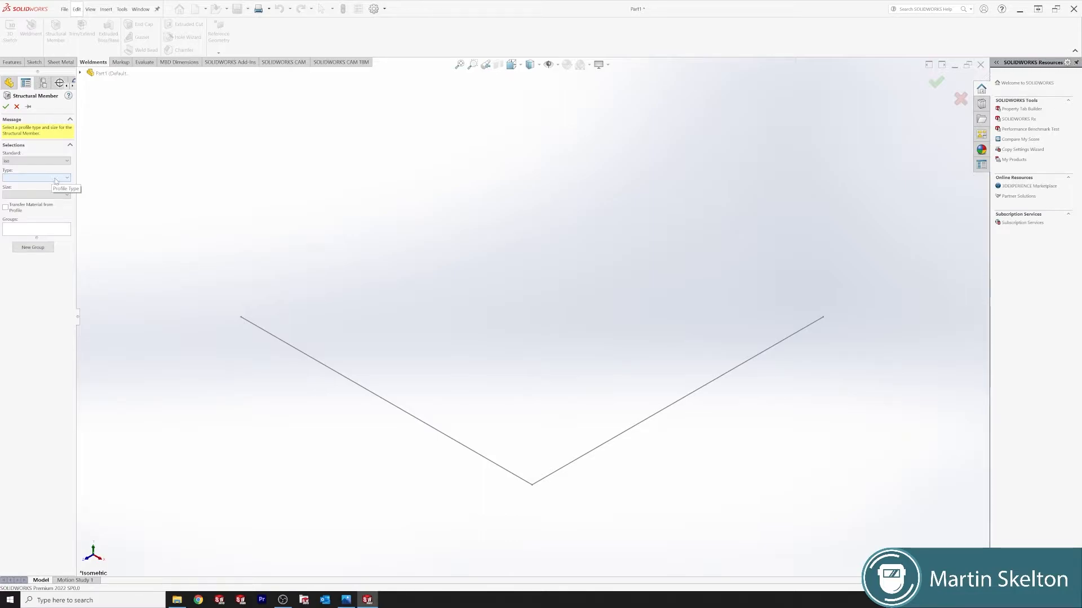
{"action": "left_click", "coordinate": [65, 177]}
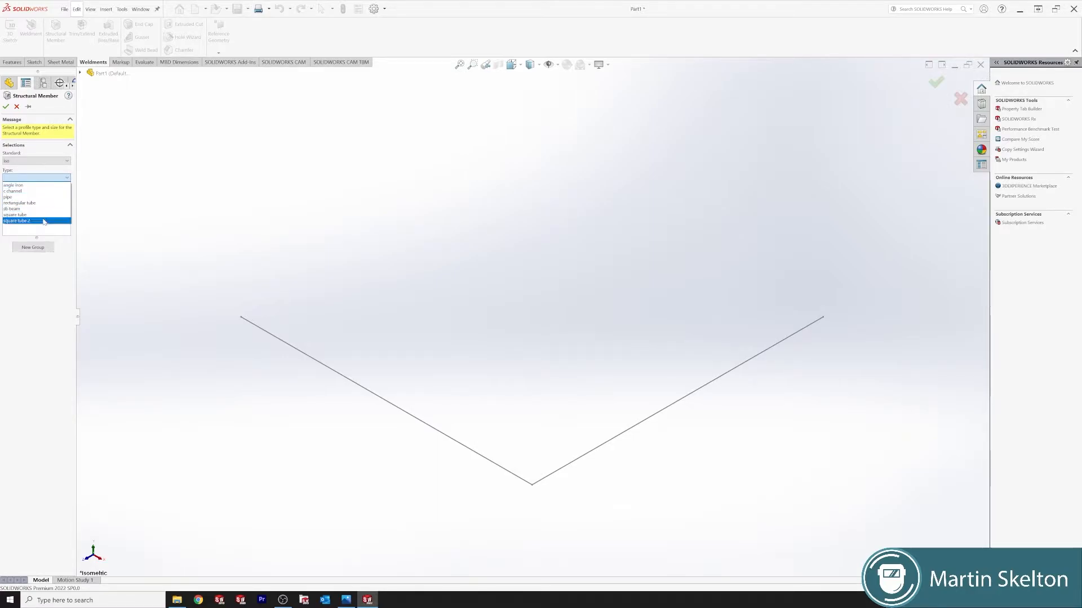
{"action": "mouse_move", "coordinate": [40, 222]}
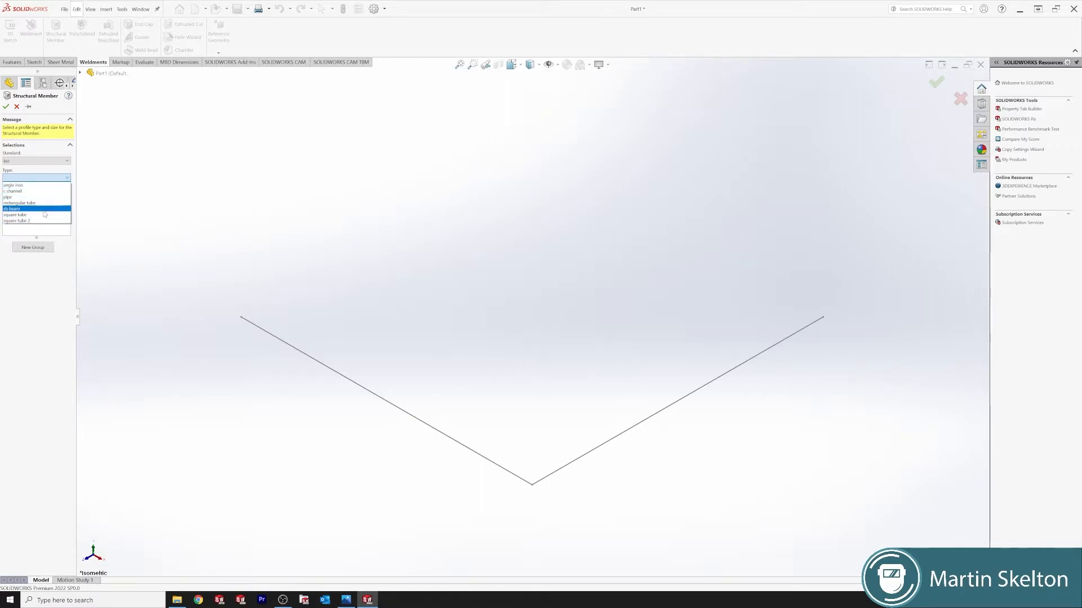
{"action": "left_click", "coordinate": [8, 196]}
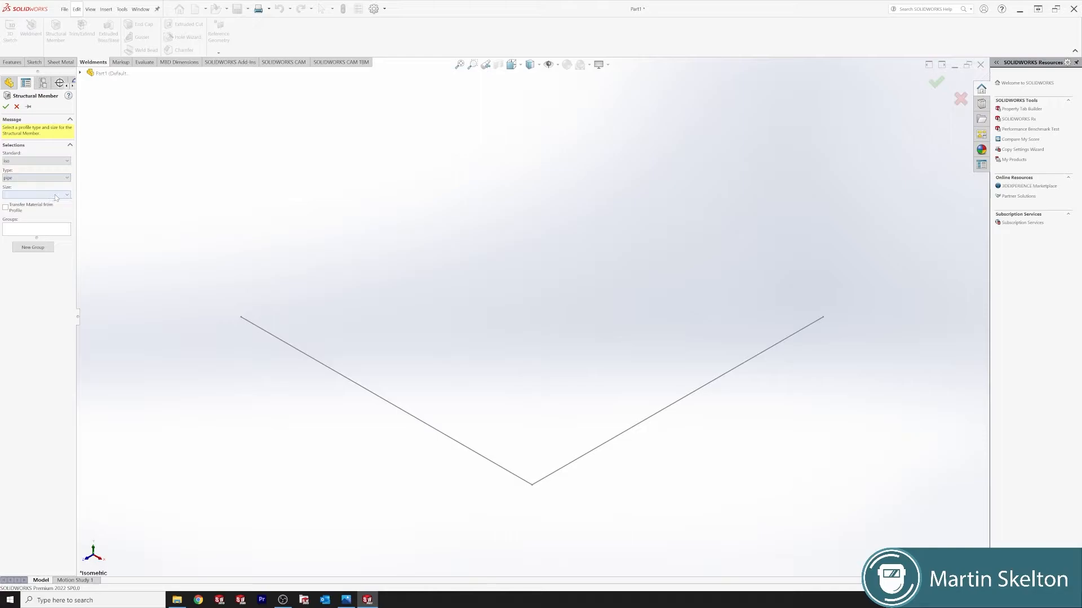
- Choose the 33.7 x 4.0 pipe size for the profile
{"action": "left_click", "coordinate": [65, 194]}
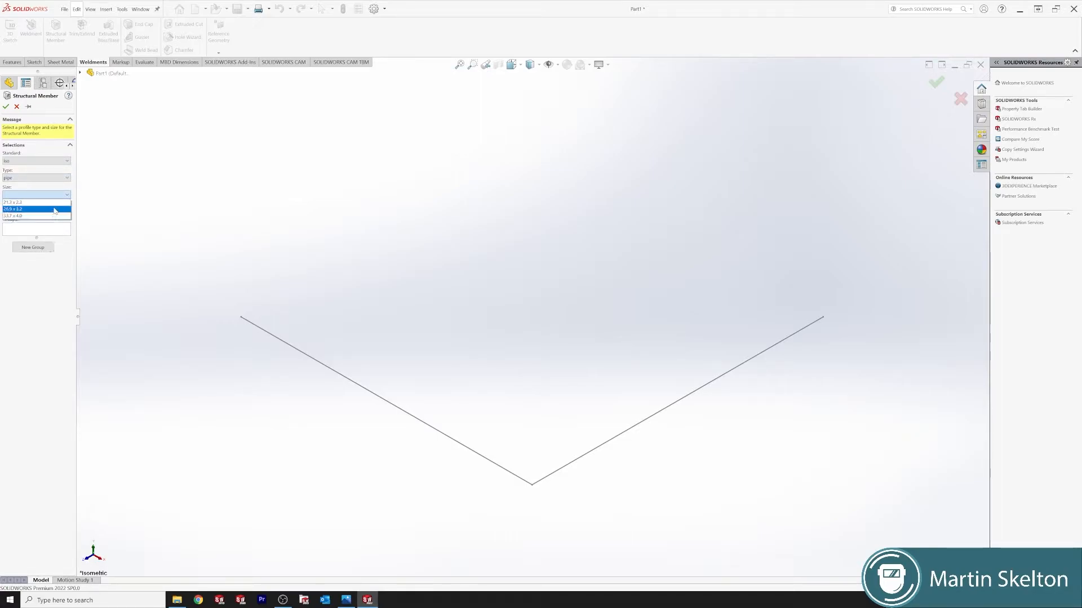
{"action": "left_click", "coordinate": [20, 202]}
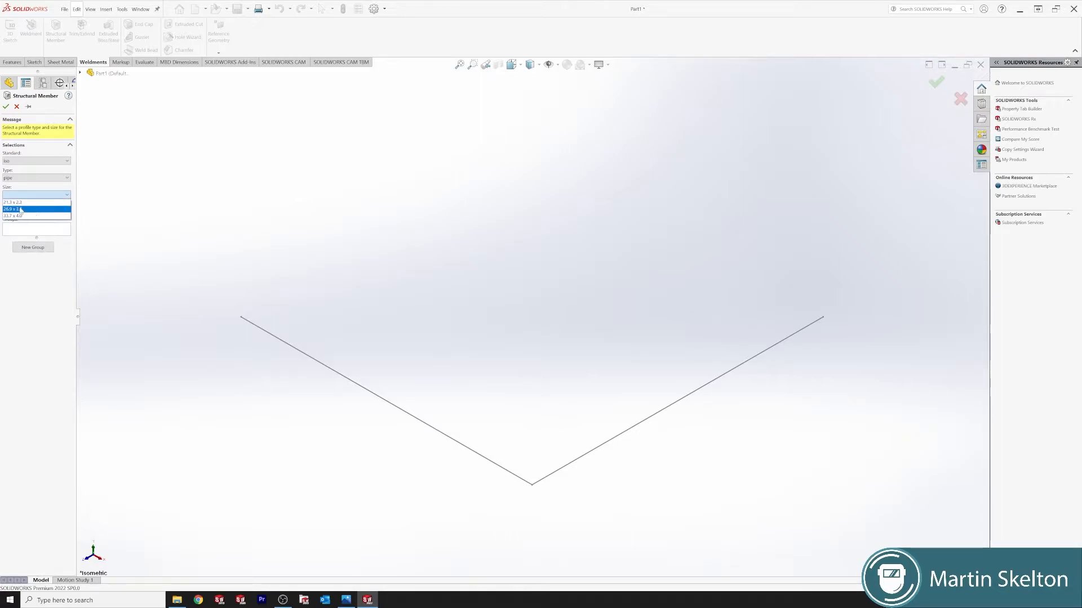
{"action": "left_click", "coordinate": [20, 201]}
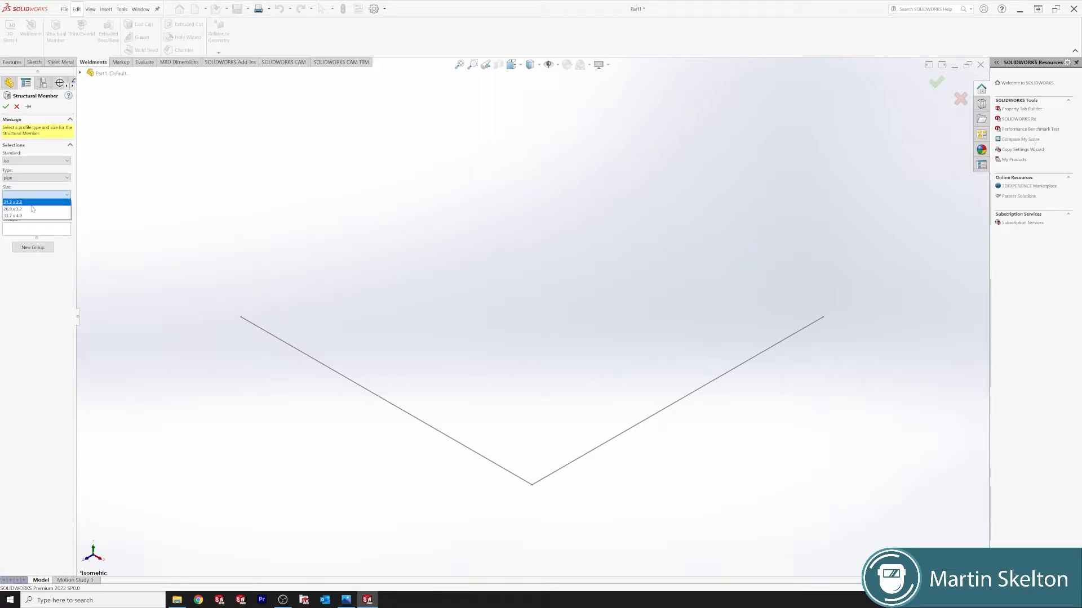
{"action": "left_click", "coordinate": [35, 216]}
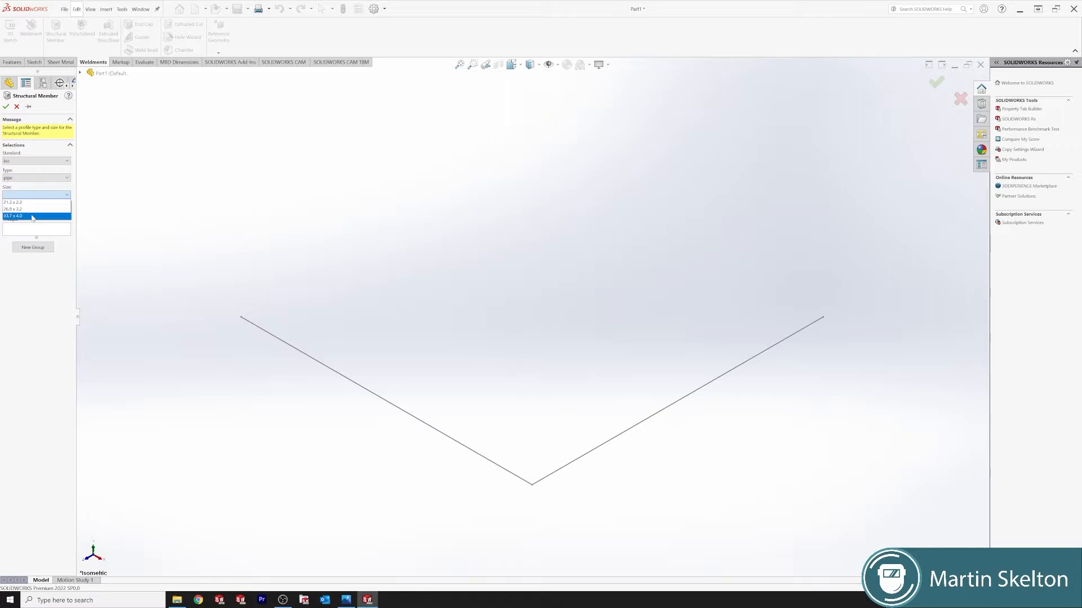
{"action": "left_click", "coordinate": [19, 217]}
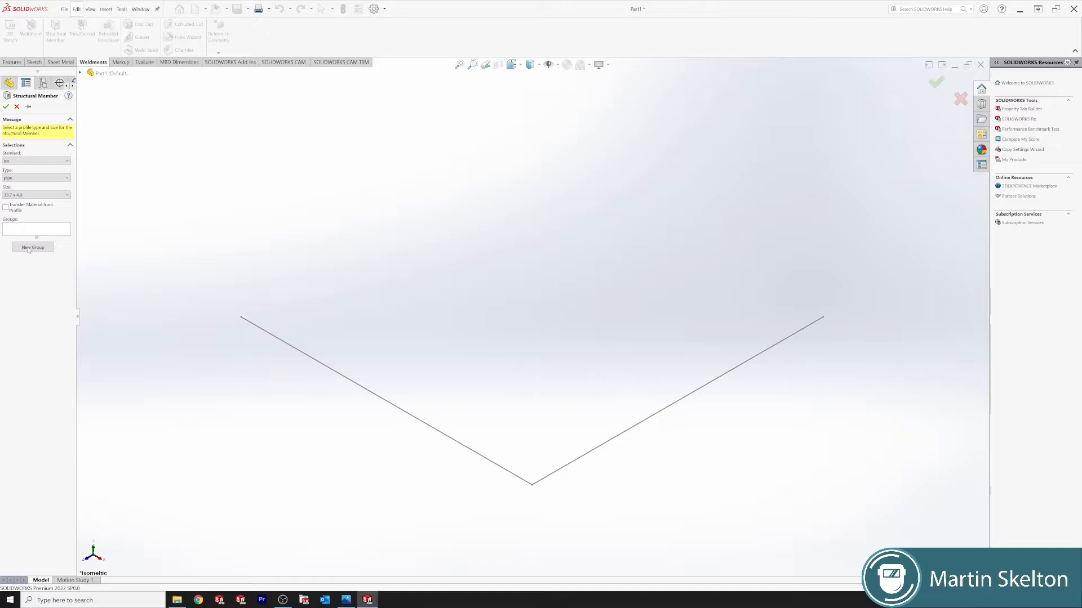
- Create a new group and add the sketch lines as pipe path segments with corner treatment
{"action": "left_click", "coordinate": [33, 248]}
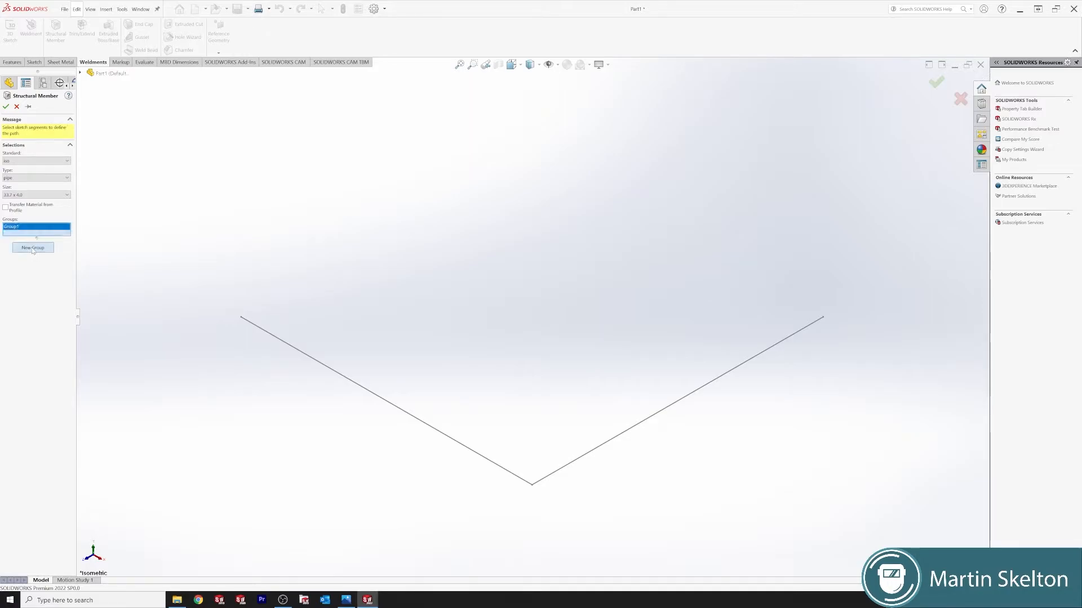
{"action": "left_click", "coordinate": [370, 392]}
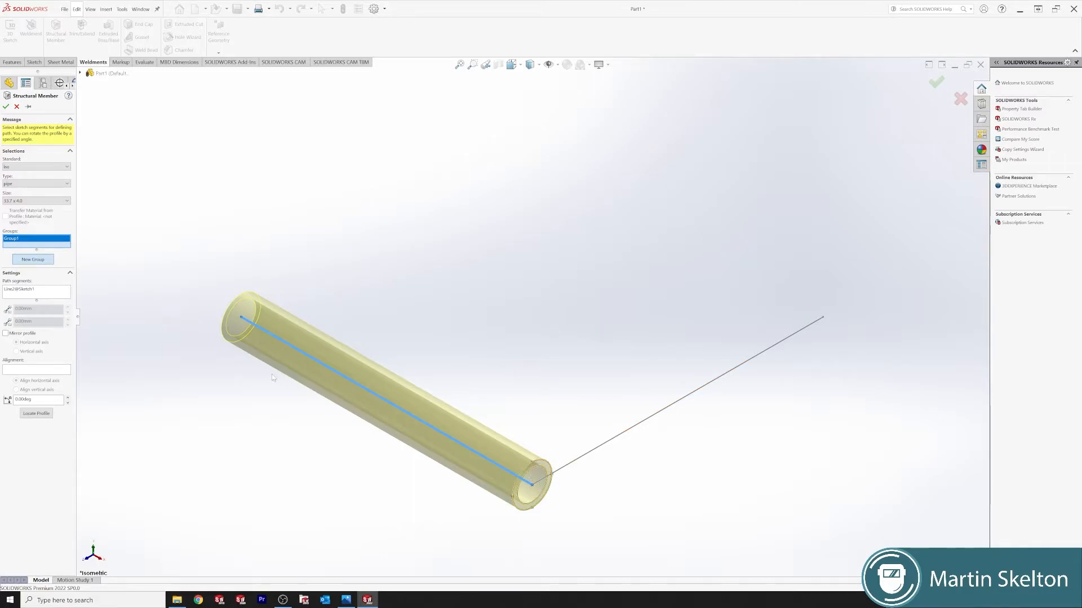
{"action": "mouse_move", "coordinate": [504, 485]}
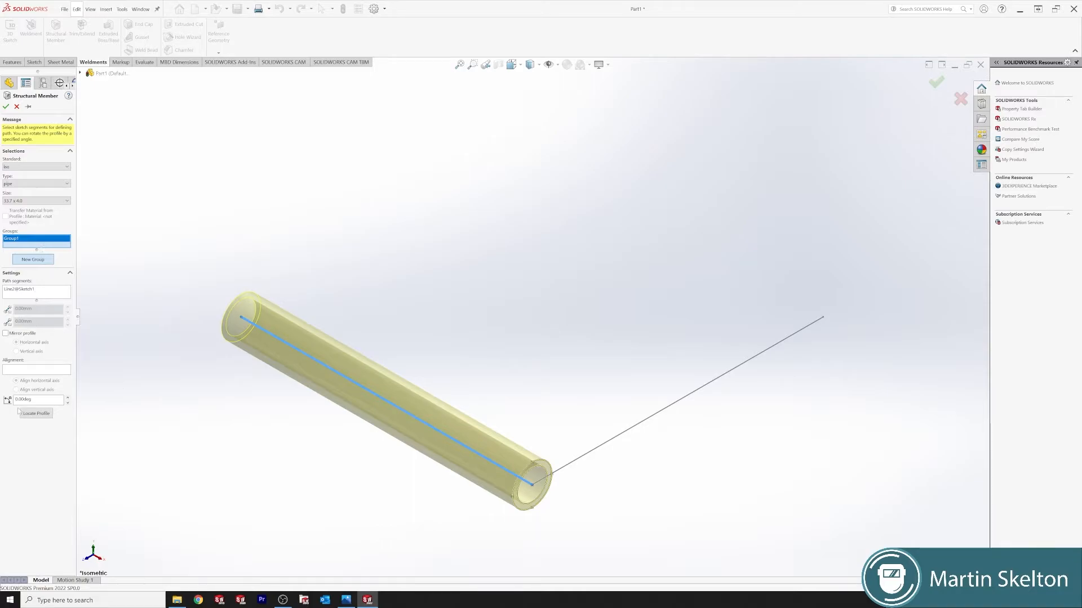
{"action": "mouse_move", "coordinate": [601, 442]}
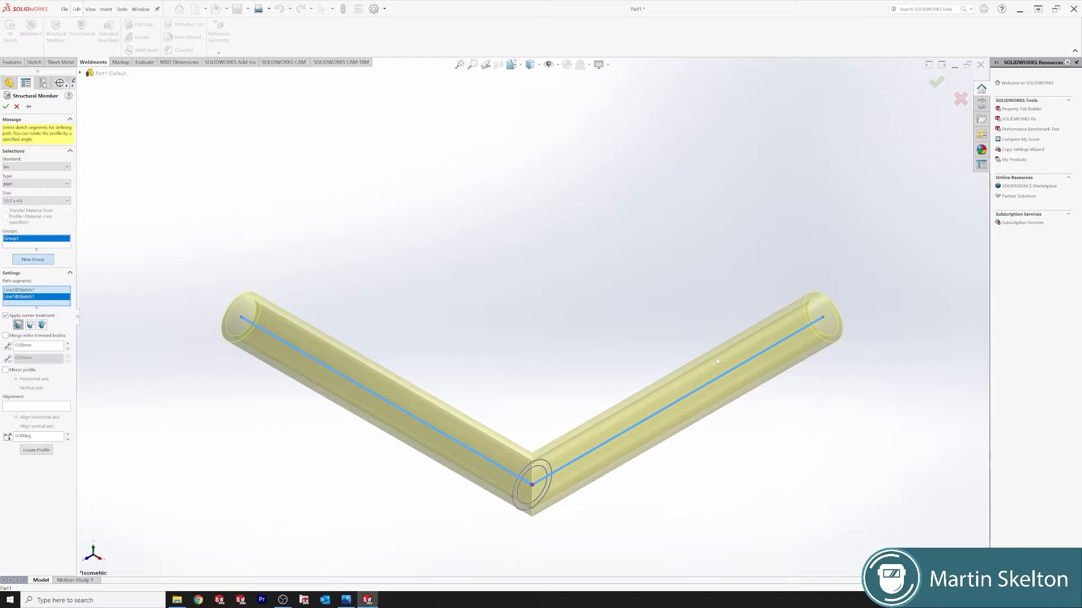
{"action": "scroll", "scroll_direction": "up", "scroll_amount": 3}
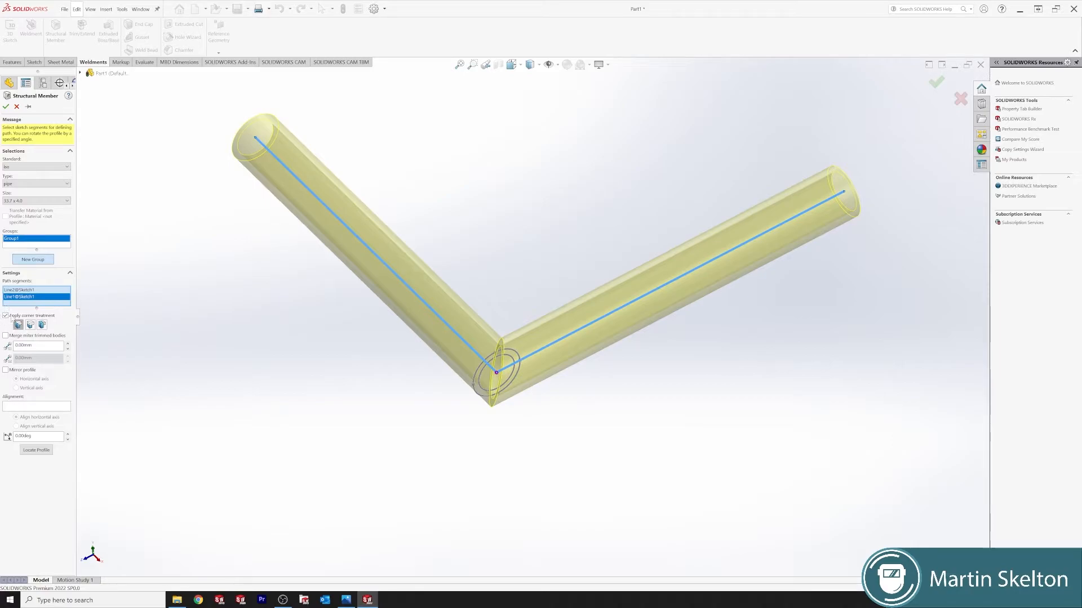
- Toggle corner treatment and try a butt joint at the V's corner
{"action": "left_click", "coordinate": [6, 315]}
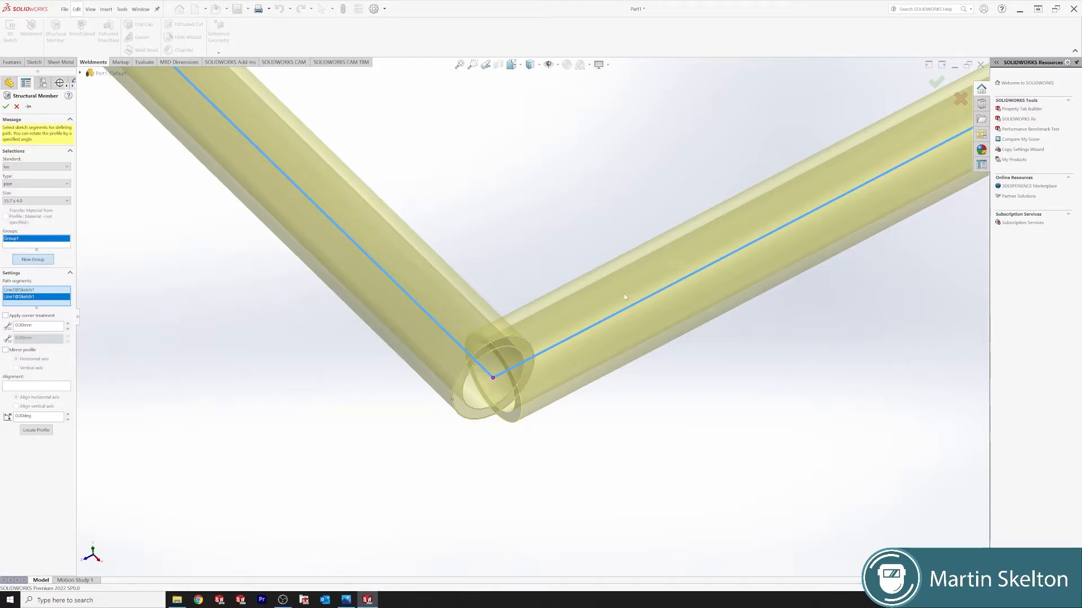
{"action": "mouse_move", "coordinate": [752, 216]}
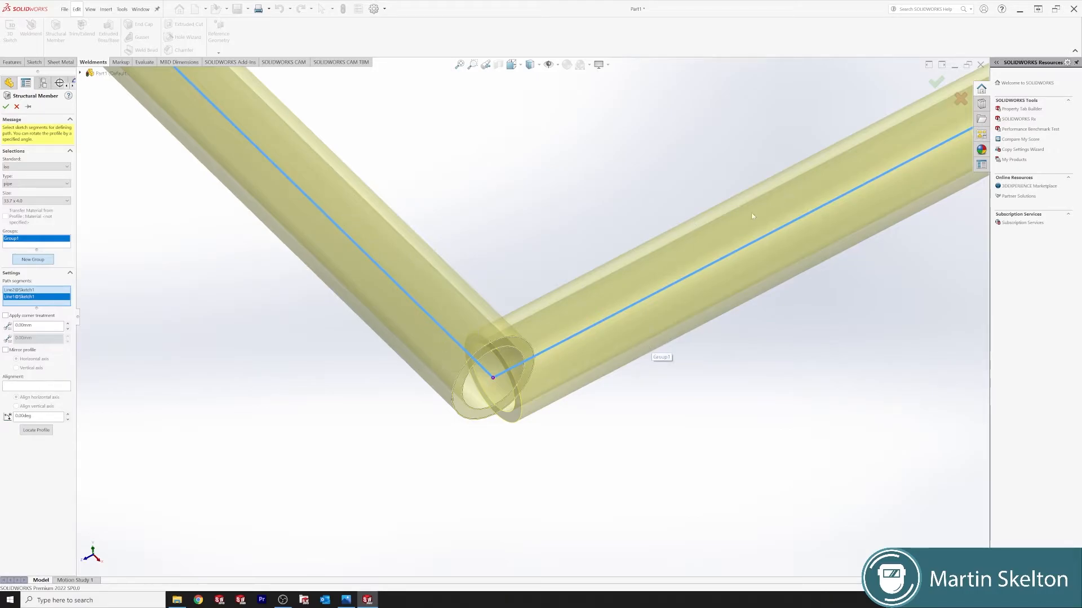
{"action": "mouse_move", "coordinate": [359, 413]}
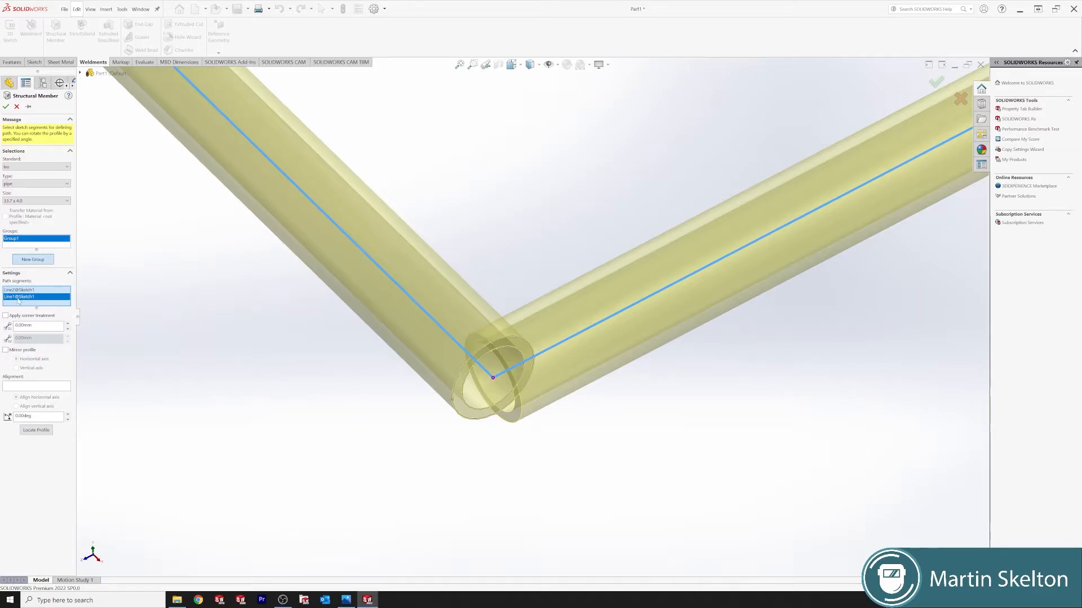
{"action": "left_click", "coordinate": [5, 316]}
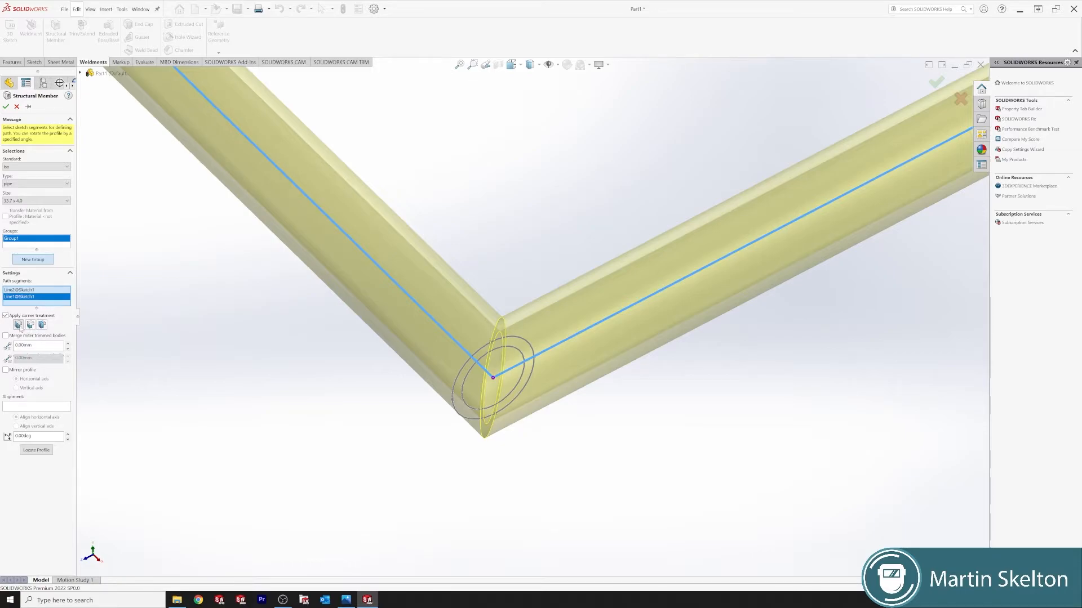
{"action": "left_click", "coordinate": [30, 324]}
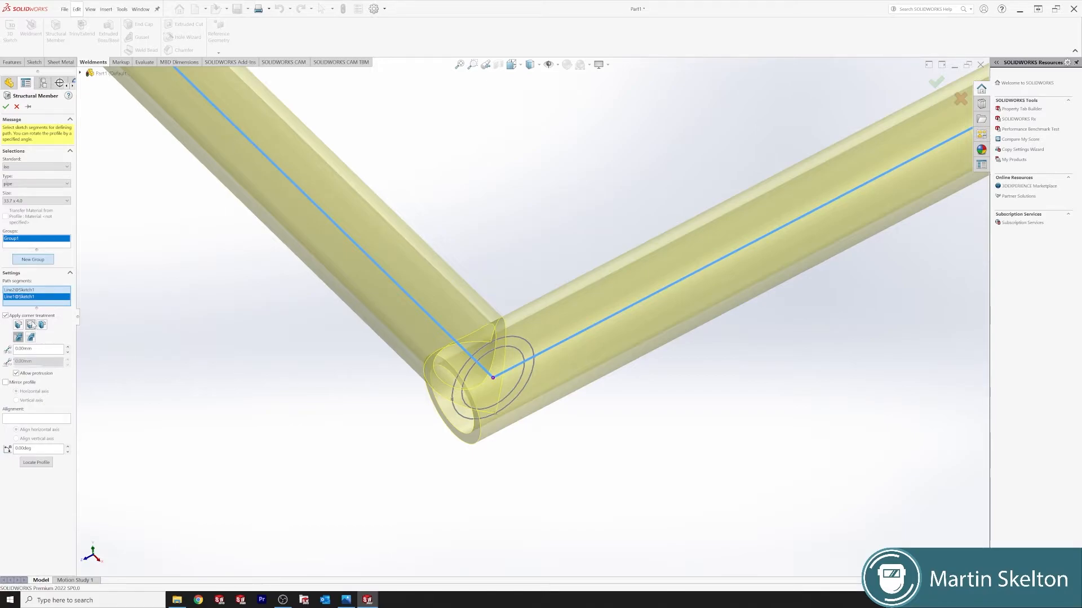
{"action": "mouse_move", "coordinate": [19, 324]}
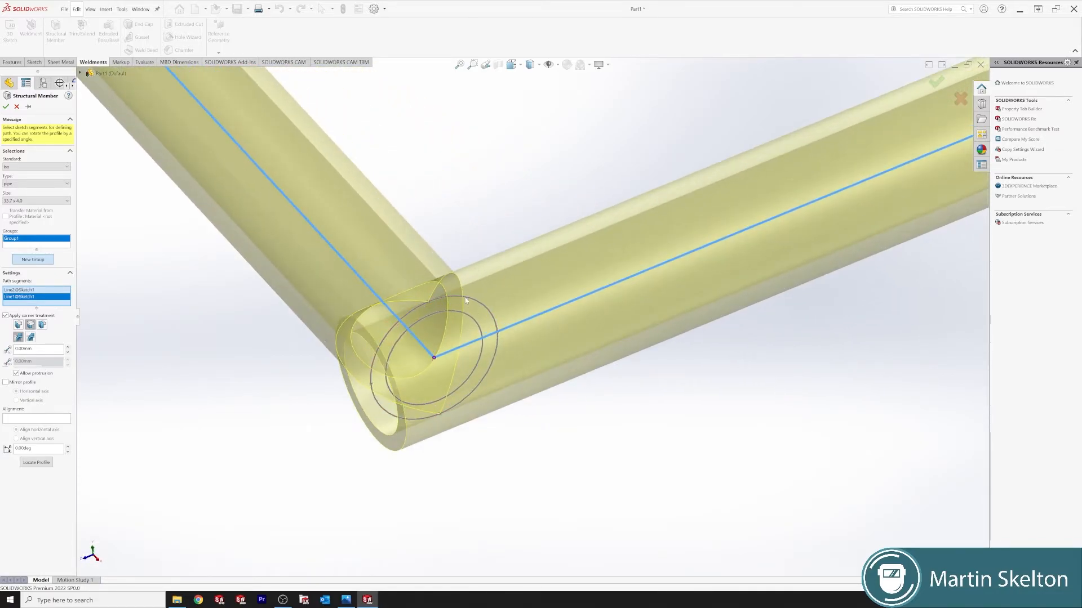
{"action": "scroll", "scroll_direction": "down", "scroll_amount": 3}
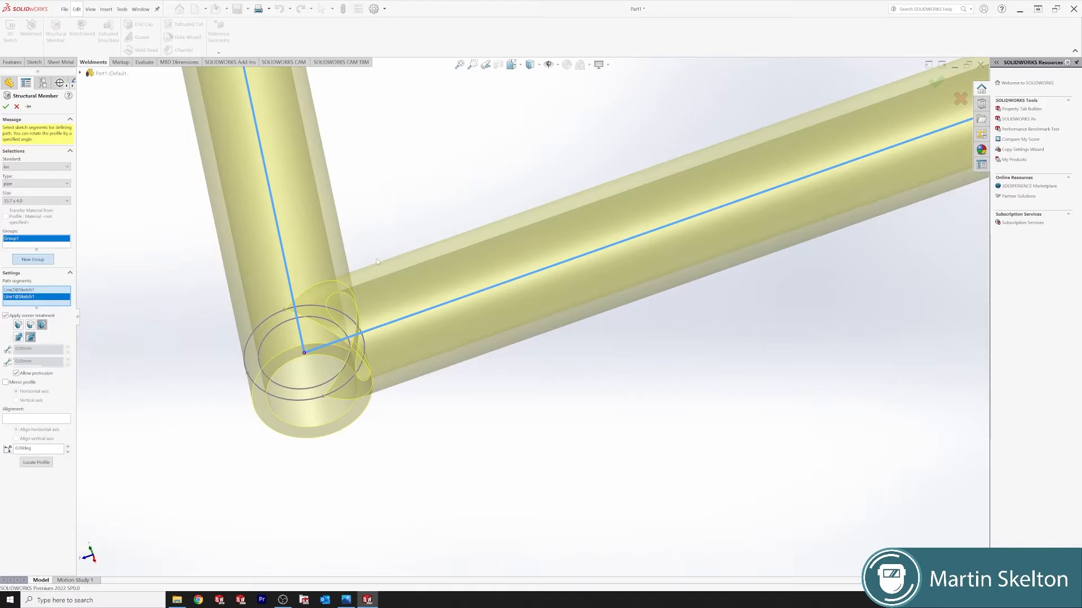
{"action": "mouse_move", "coordinate": [357, 304]}
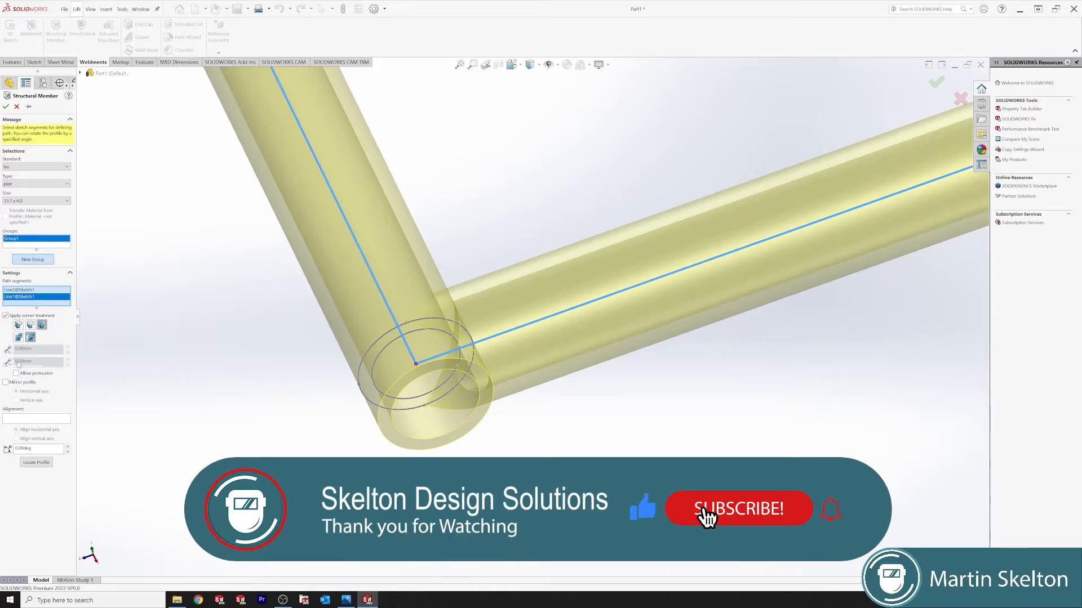
- Set the corner to an End Miter with a 1.00mm gap between the pipes
{"action": "left_click", "coordinate": [737, 510]}
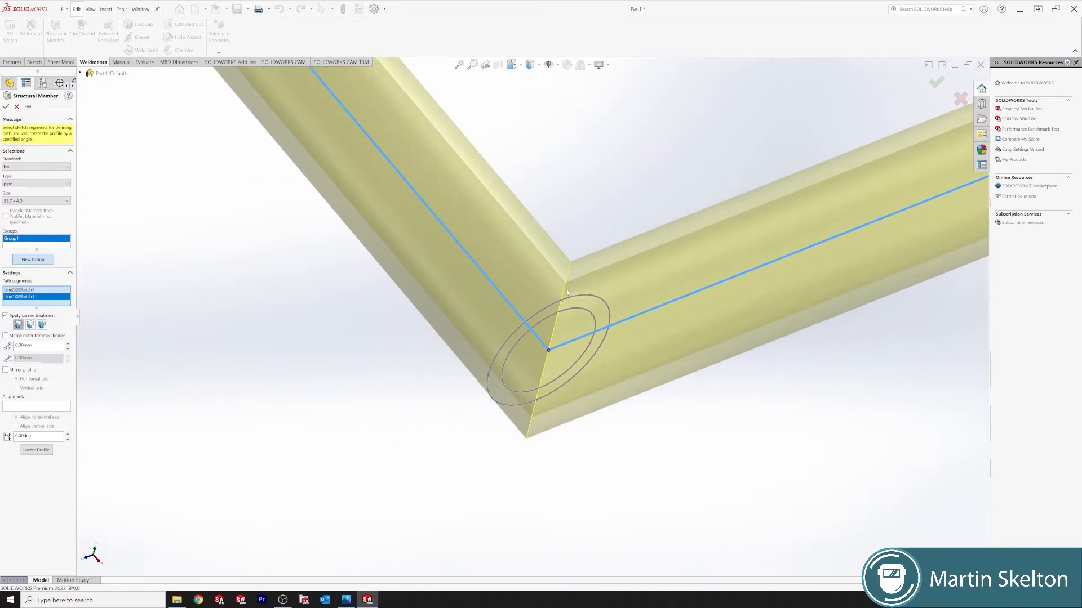
{"action": "mouse_move", "coordinate": [88, 338]}
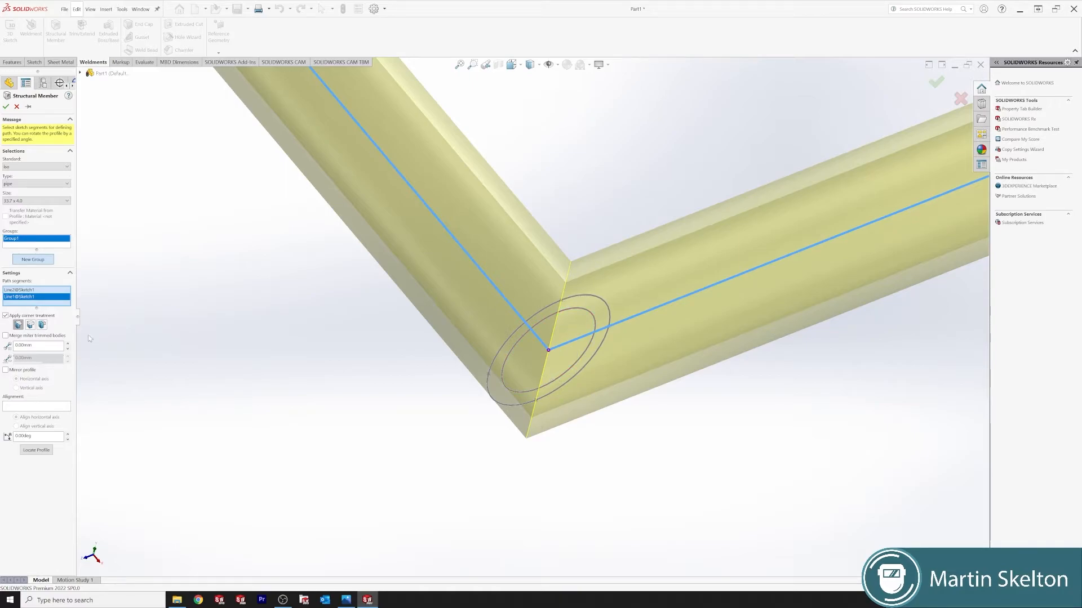
{"action": "triple_click", "coordinate": [36, 345]}
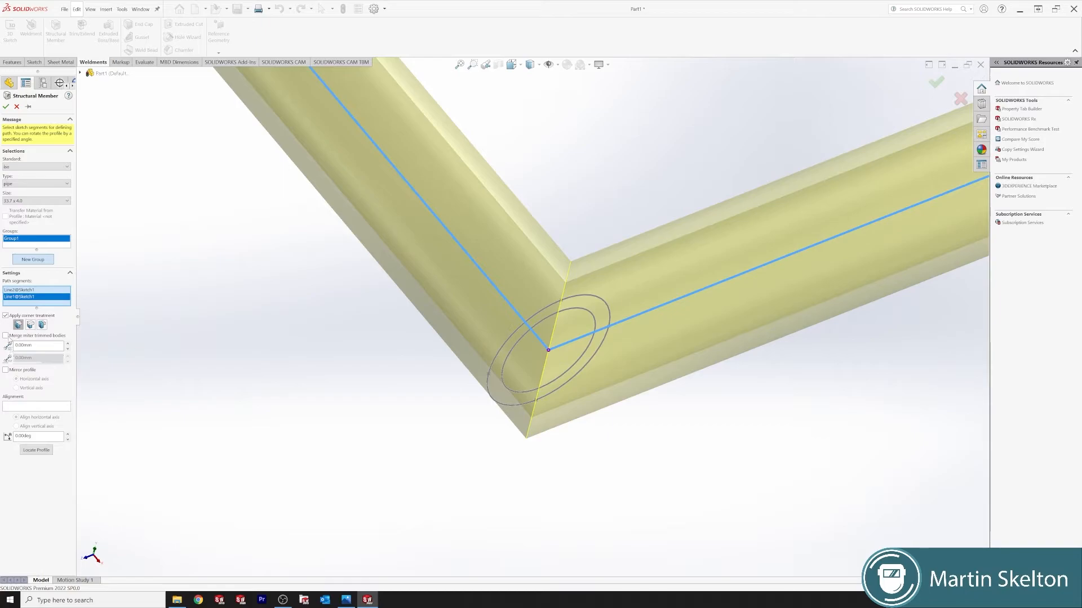
{"action": "left_click", "coordinate": [7, 336]}
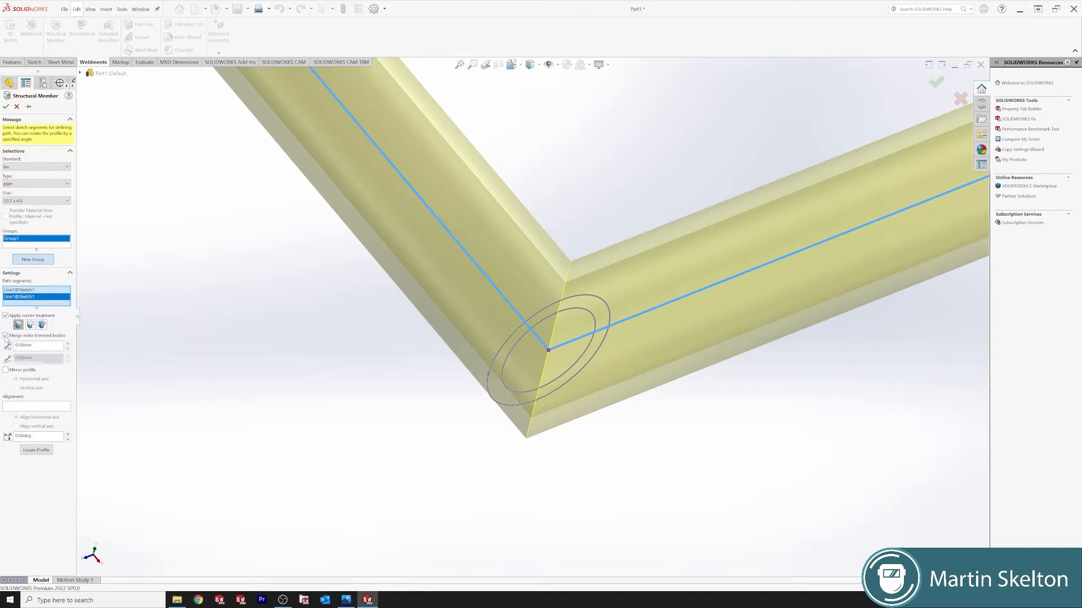
{"action": "left_click", "coordinate": [5, 336]}
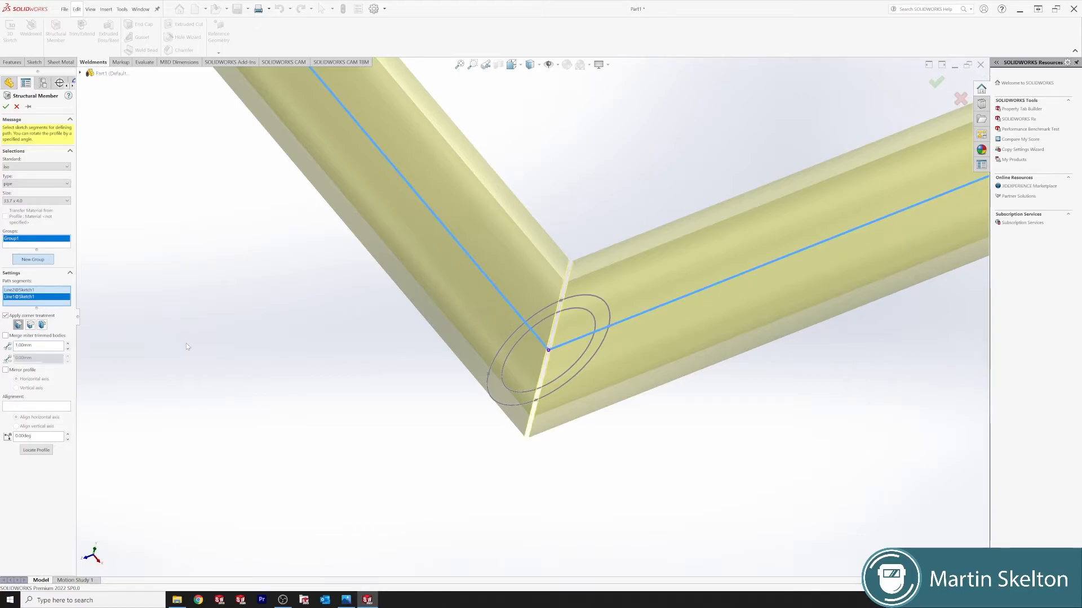
{"action": "mouse_move", "coordinate": [573, 264]}
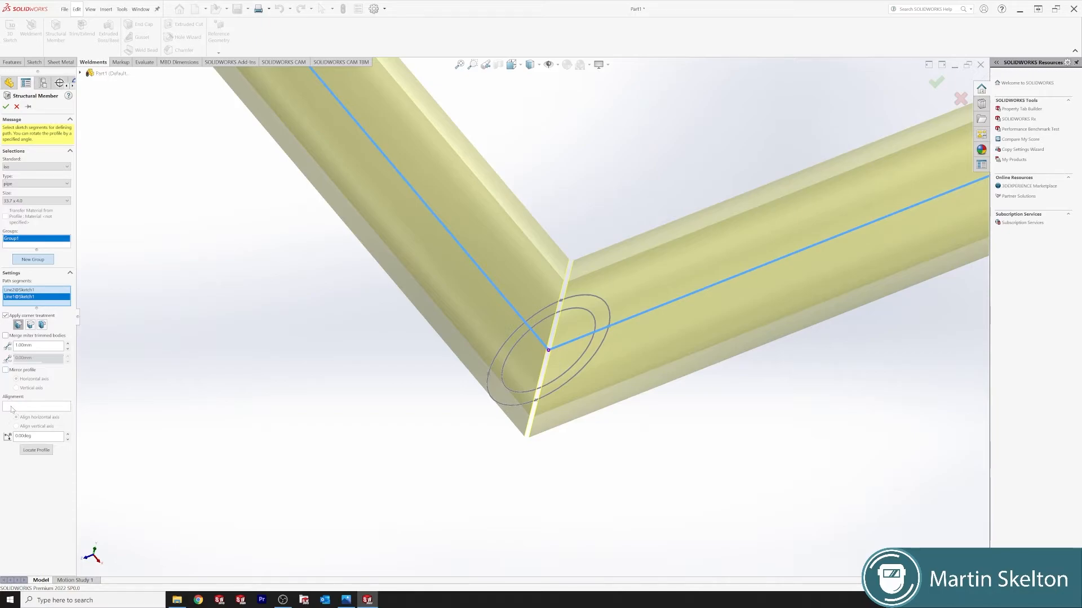
{"action": "mouse_move", "coordinate": [294, 365]}
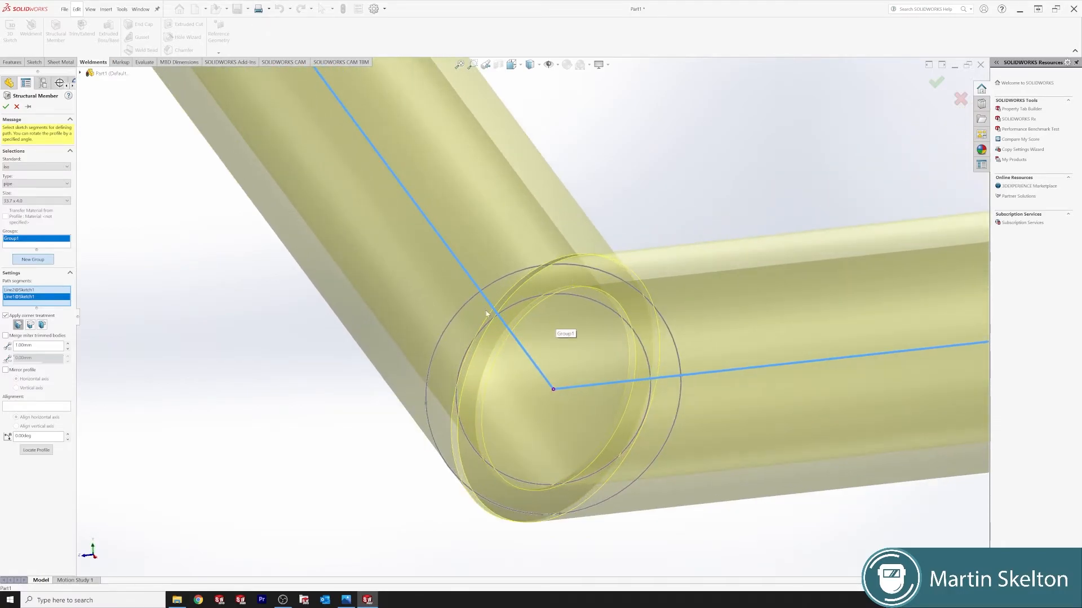
{"action": "mouse_move", "coordinate": [35, 450]}
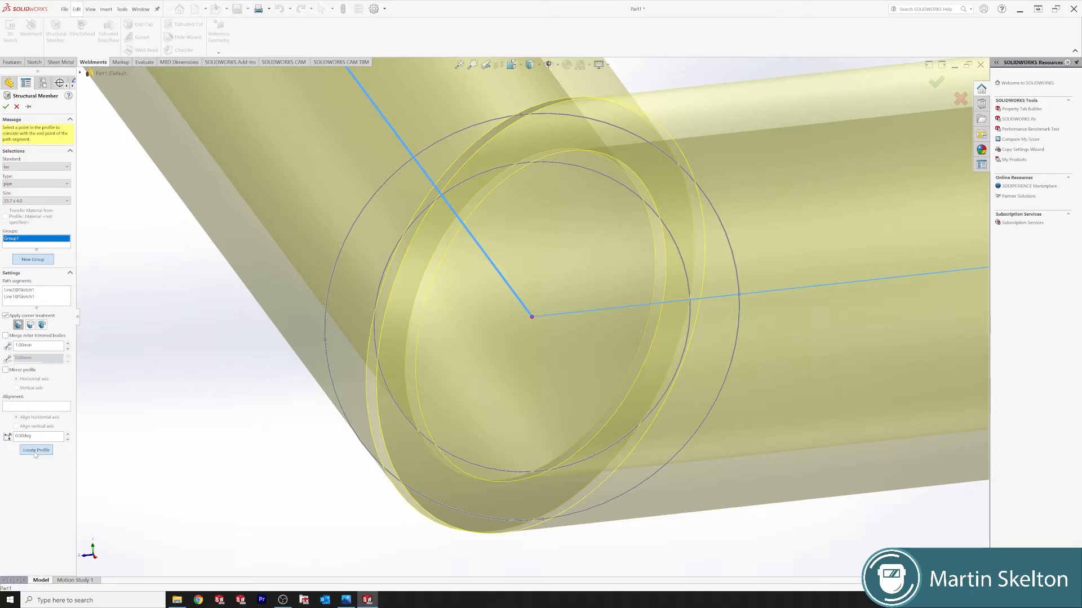
{"action": "mouse_move", "coordinate": [529, 523]}
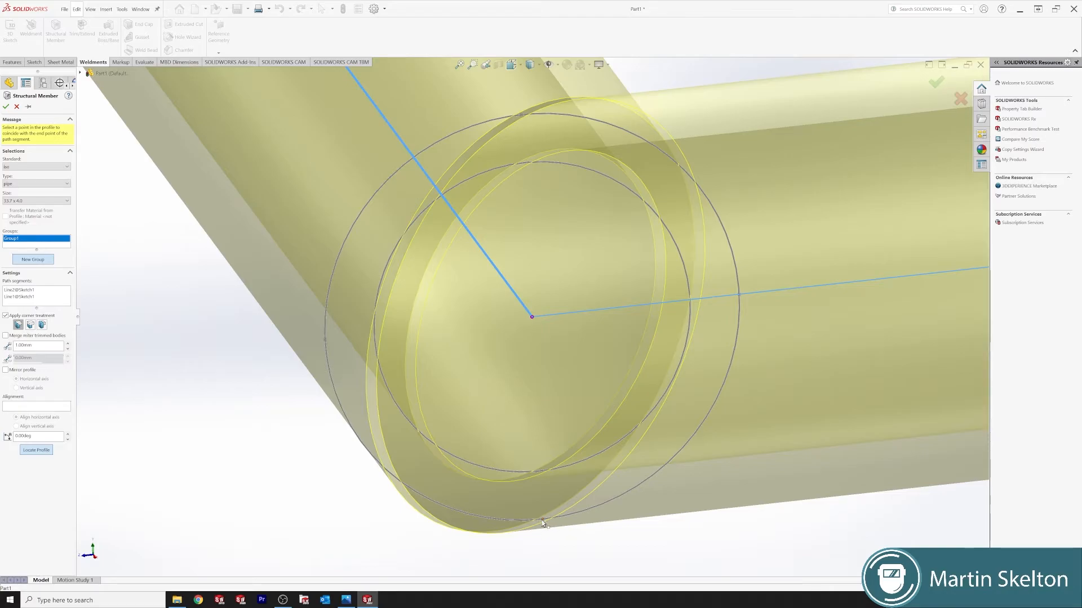
{"action": "mouse_move", "coordinate": [483, 195]}
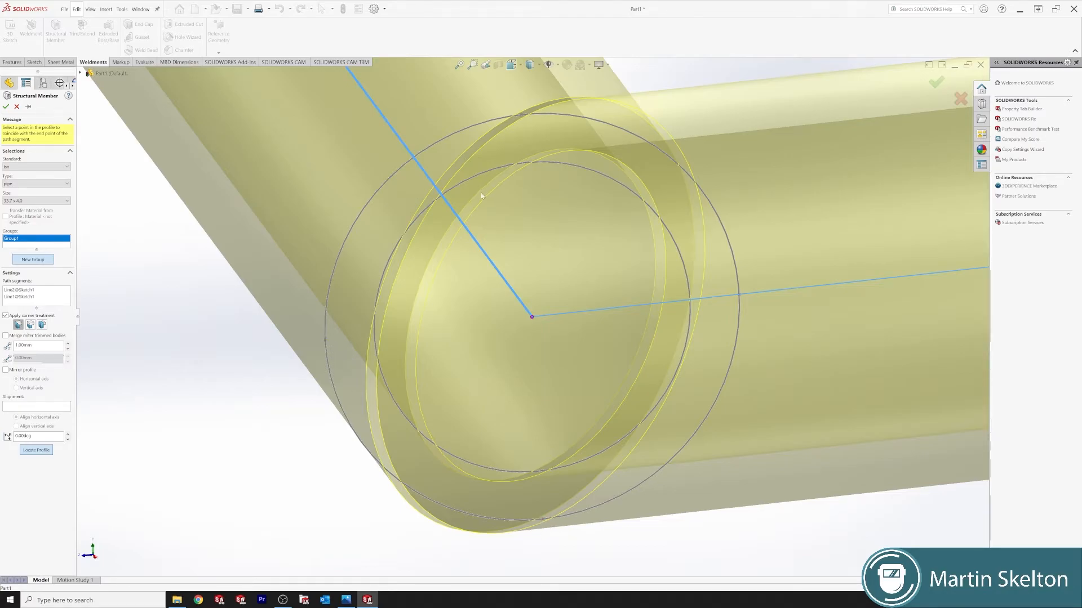
{"action": "mouse_move", "coordinate": [741, 303]}
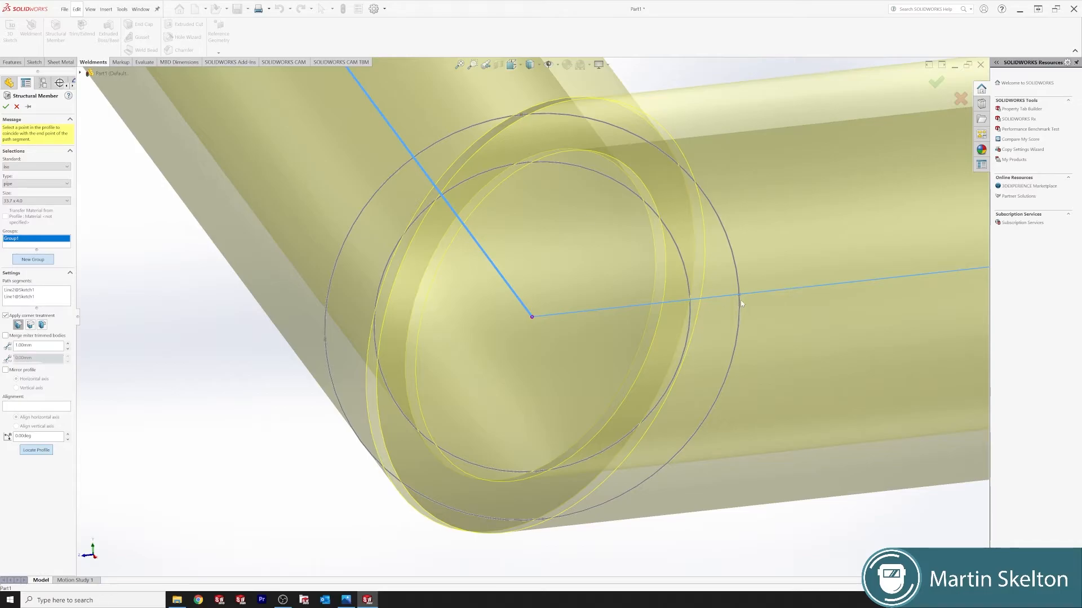
{"action": "mouse_move", "coordinate": [521, 423]}
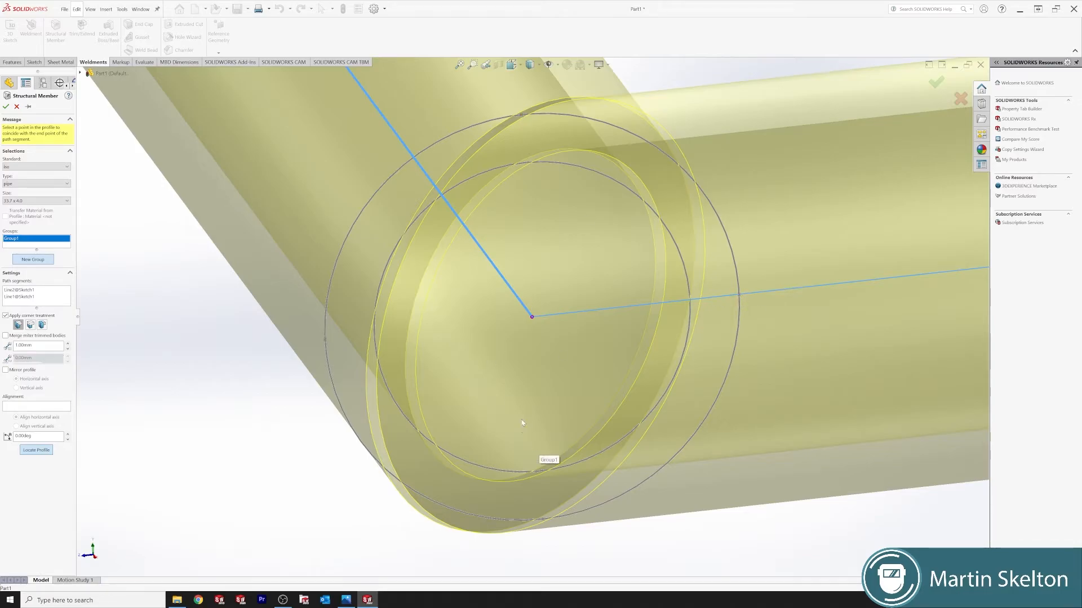
{"action": "mouse_move", "coordinate": [544, 524]}
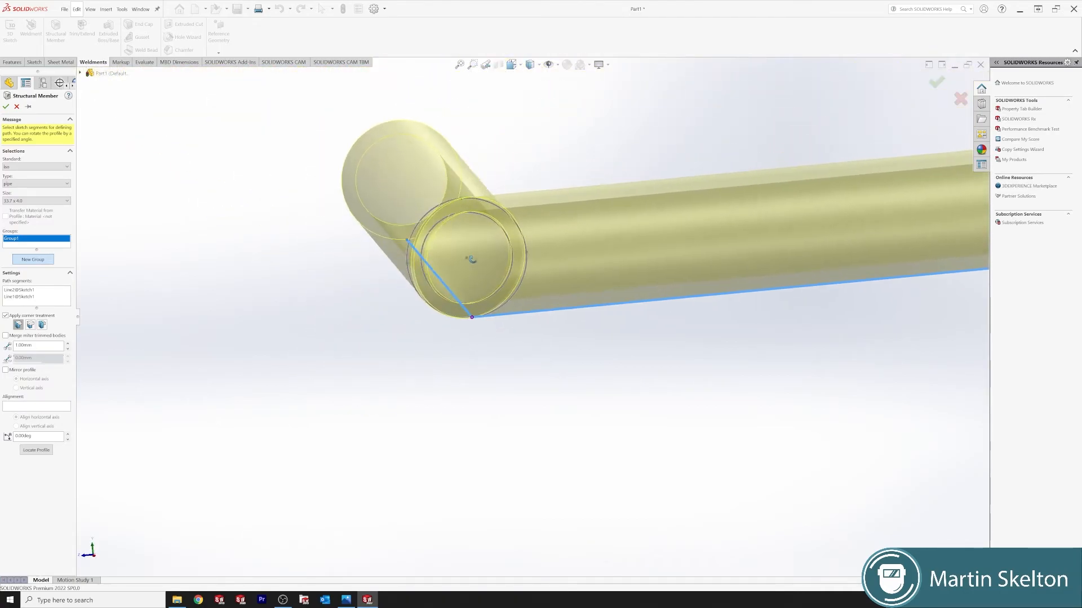
{"action": "left_click", "coordinate": [36, 449]}
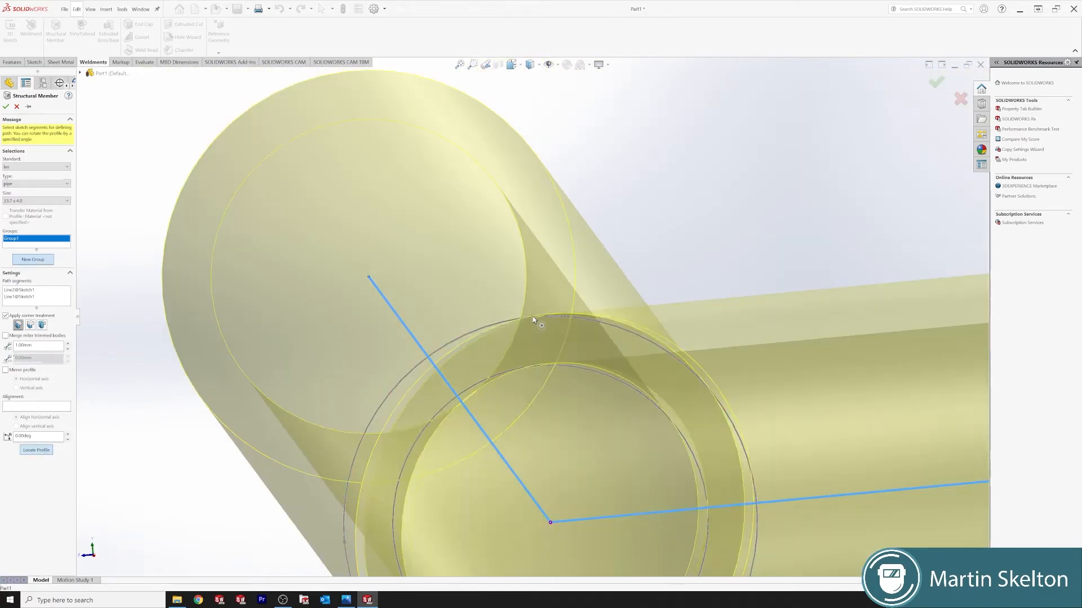
{"action": "left_click", "coordinate": [36, 449]}
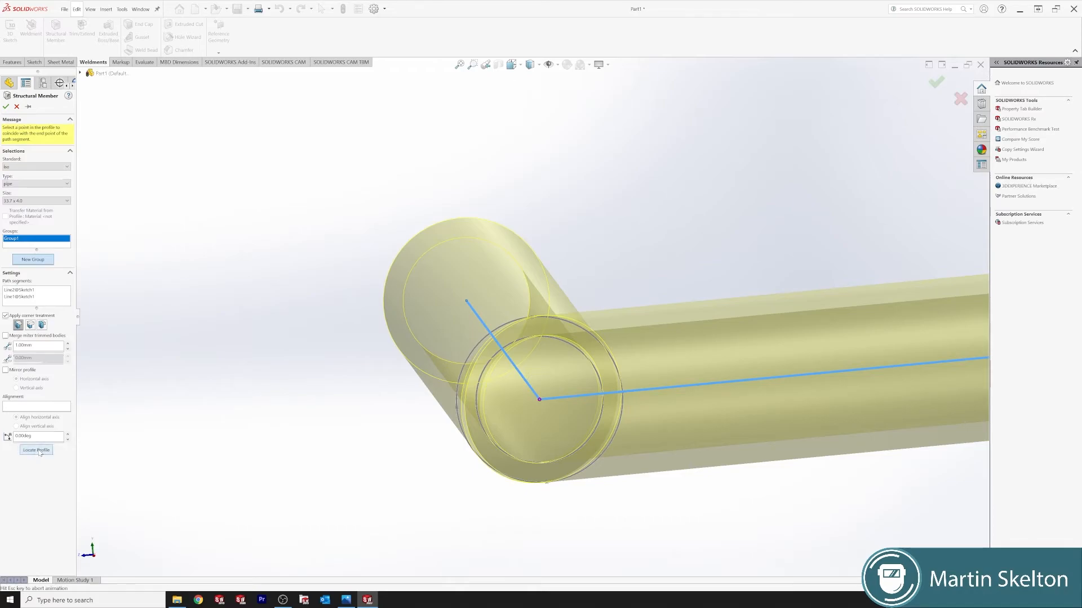
{"action": "scroll", "scroll_direction": "up", "scroll_amount": 3}
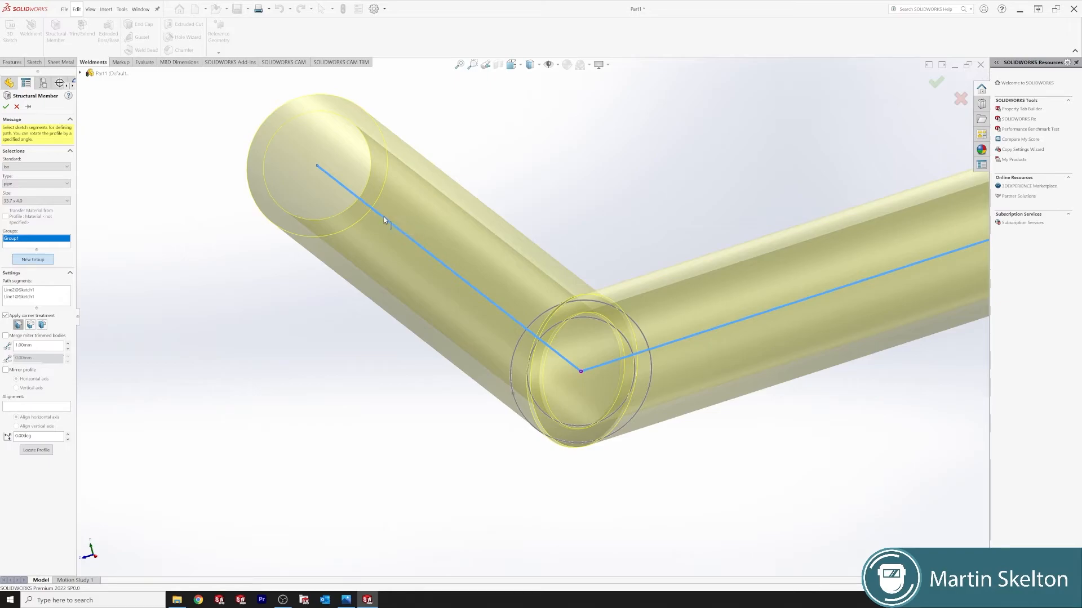
{"action": "mouse_move", "coordinate": [623, 328]}
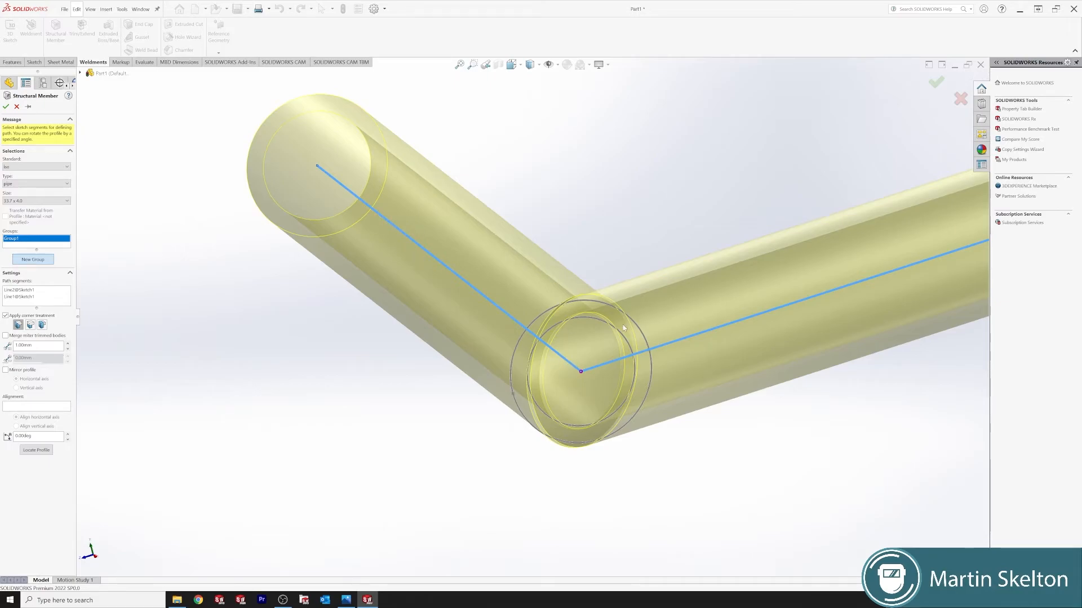
{"action": "mouse_move", "coordinate": [373, 387]}
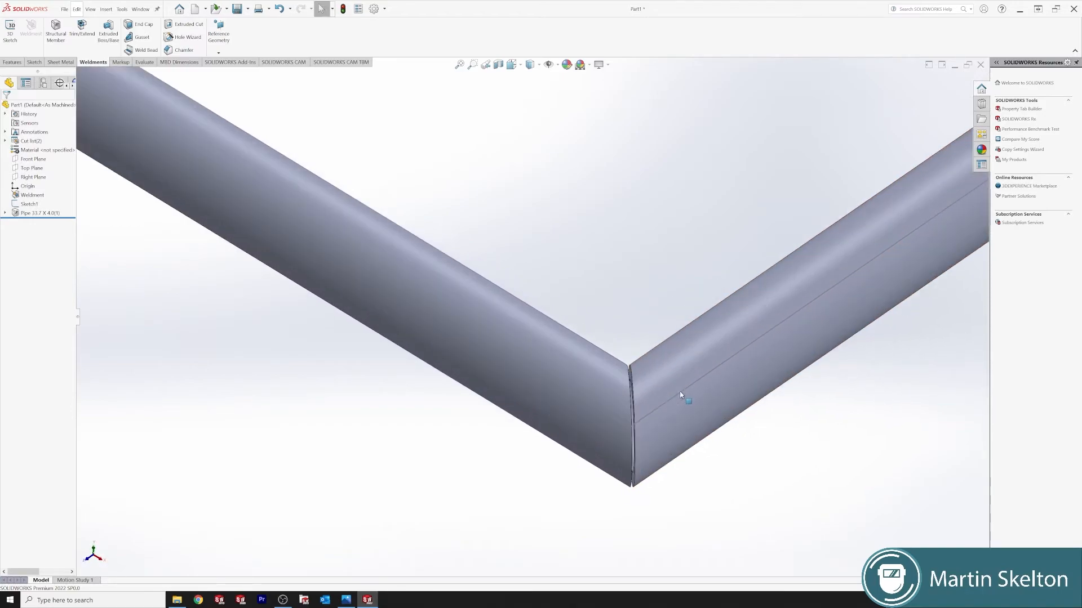
{"action": "mouse_move", "coordinate": [27, 150]}
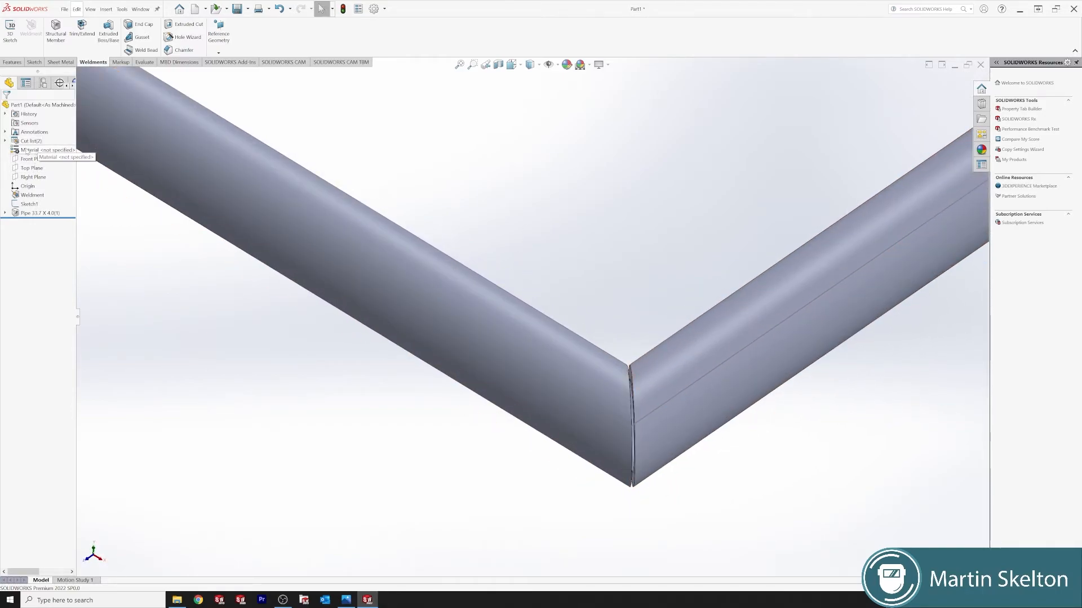
- Assign Plain Carbon Steel as the part's material from the FeatureManager tree
{"action": "right_click", "coordinate": [27, 150]}
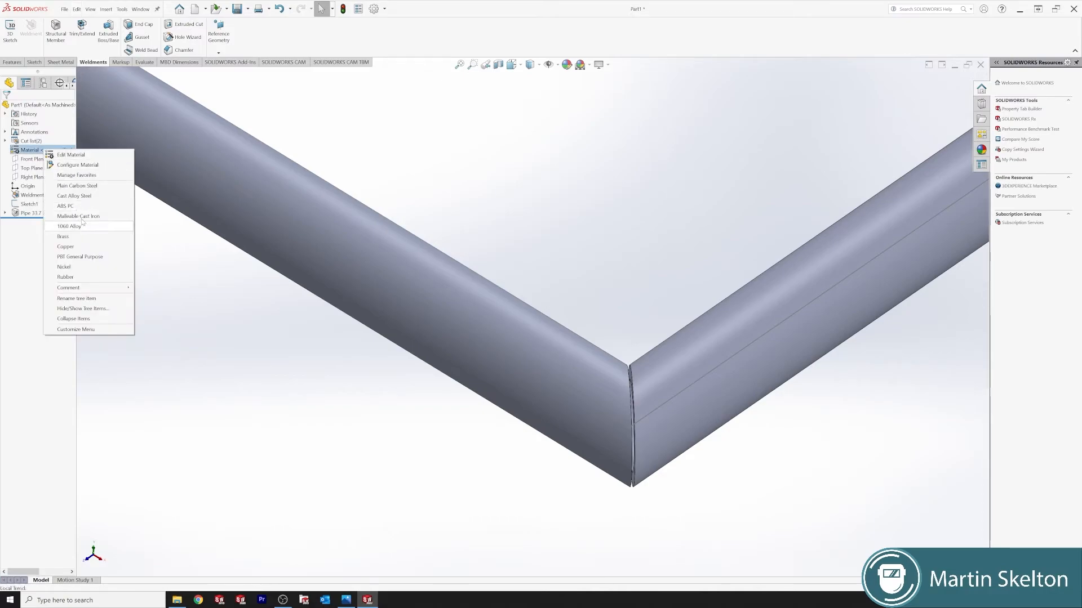
{"action": "left_click", "coordinate": [77, 186]}
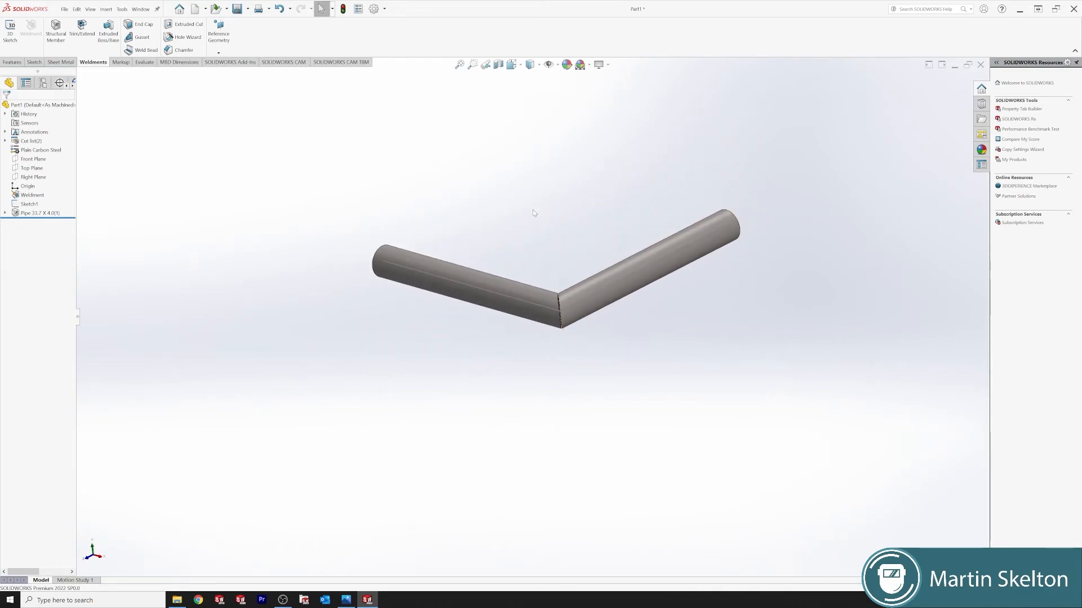
- Review the Cut list folder showing both pipe bodies under one PIPE entry, then collapse it
{"action": "left_click", "coordinate": [7, 141]}
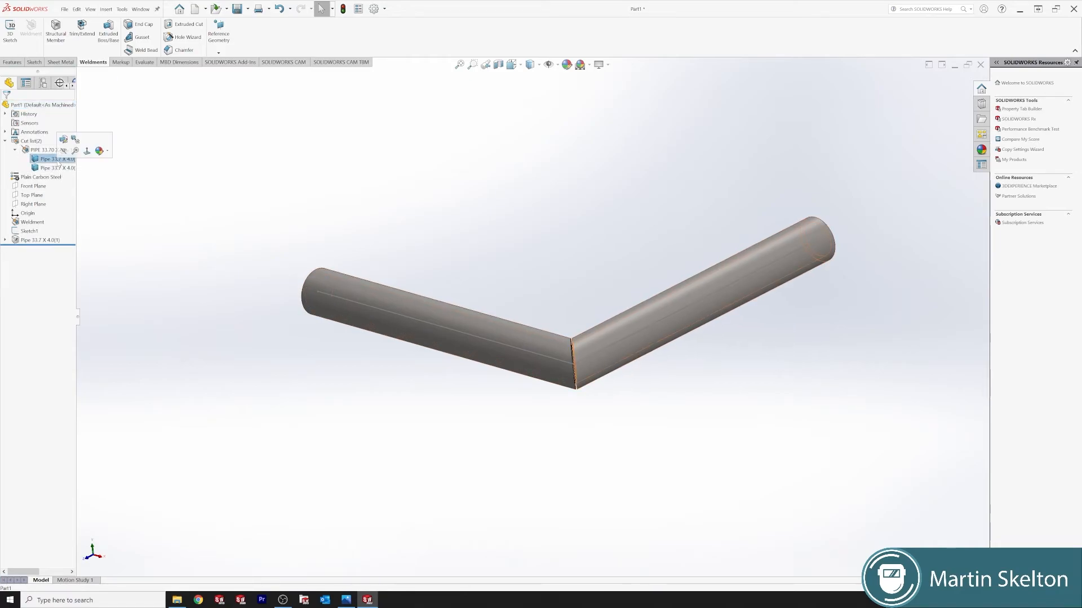
{"action": "left_click", "coordinate": [58, 159]}
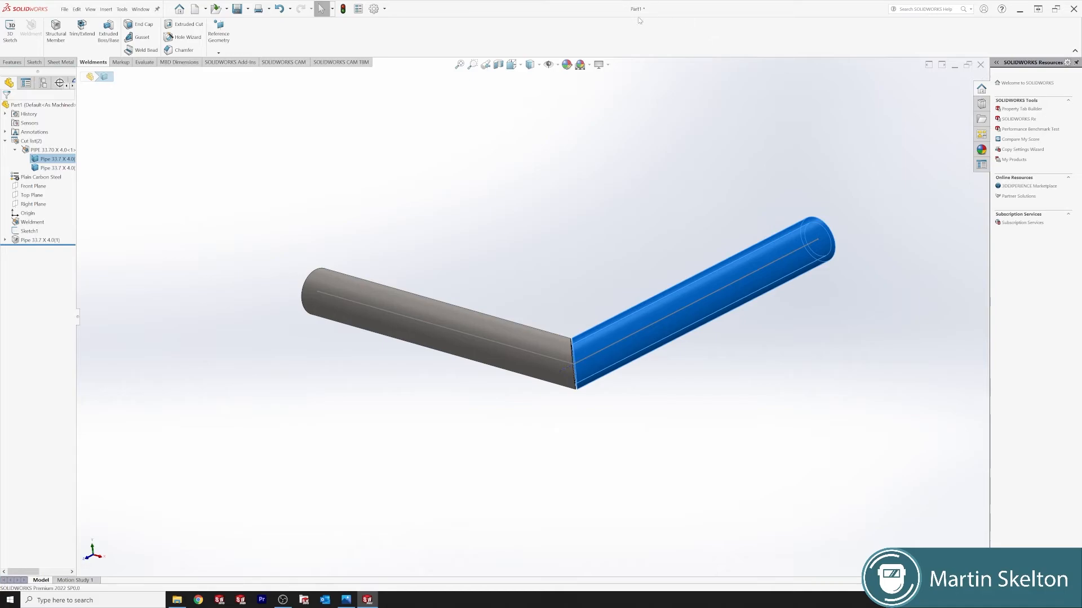
{"action": "mouse_move", "coordinate": [607, 236]}
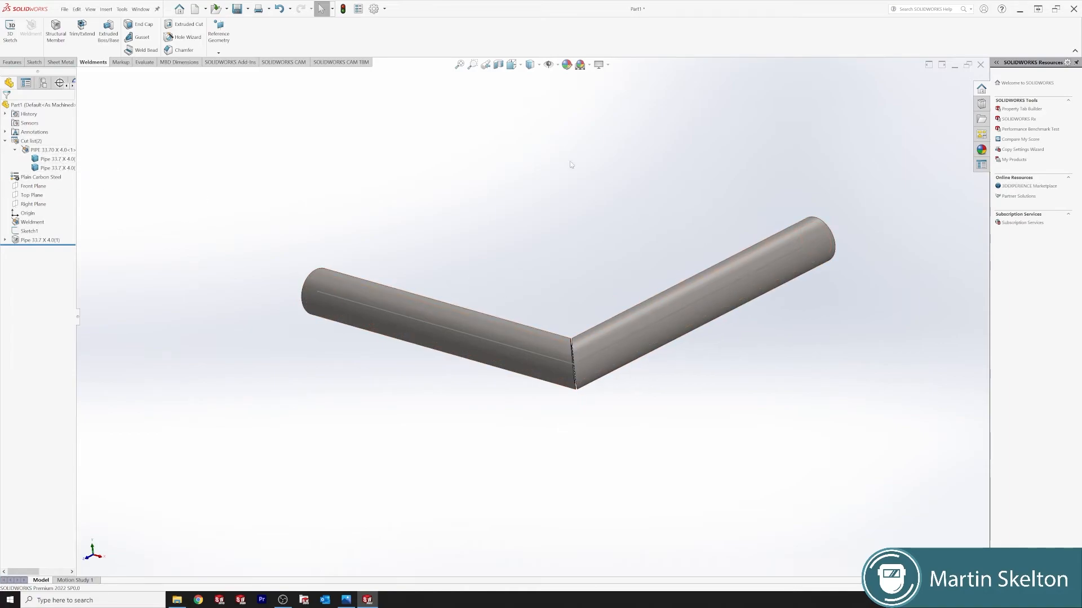
{"action": "left_click", "coordinate": [14, 150]}
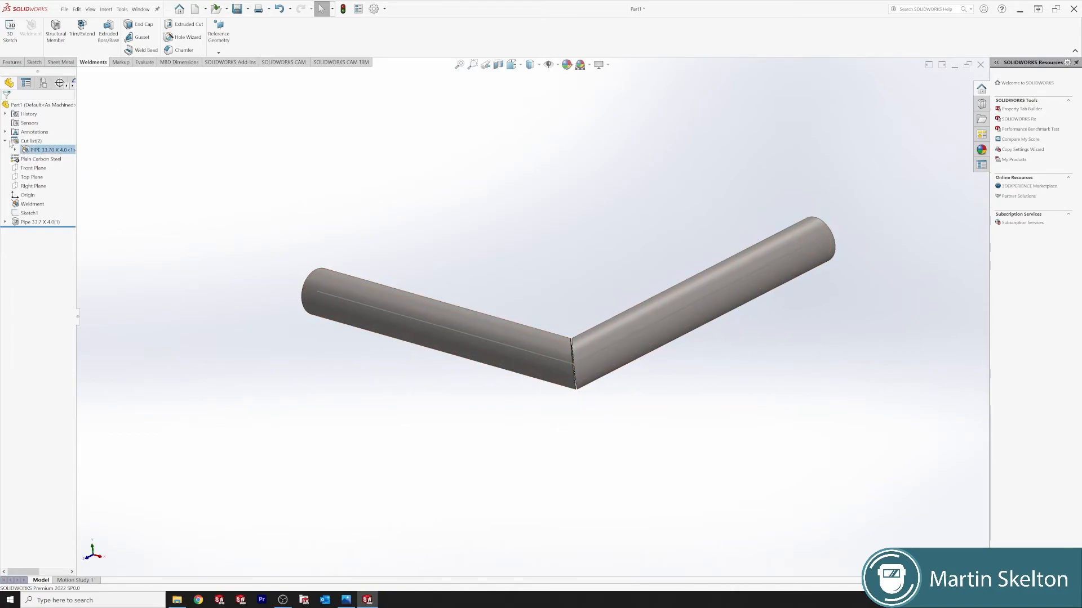
{"action": "left_click", "coordinate": [144, 24]}
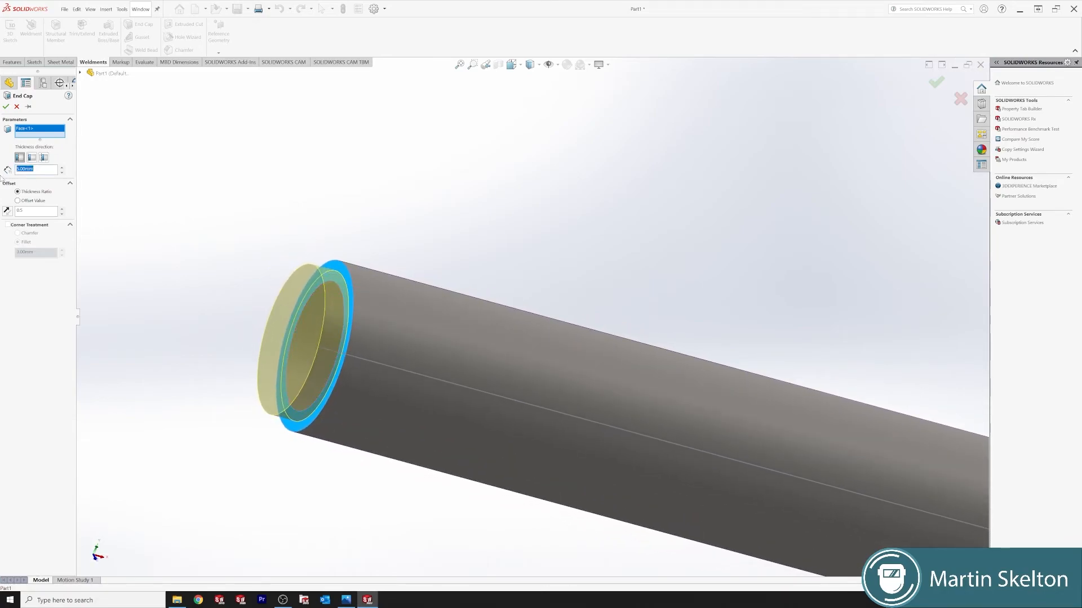
- Preview an end cap on the open pipe end face with its thickness set inward inside the pipe wall
{"action": "triple_click", "coordinate": [35, 169]}
{"action": "type", "text": "3"}
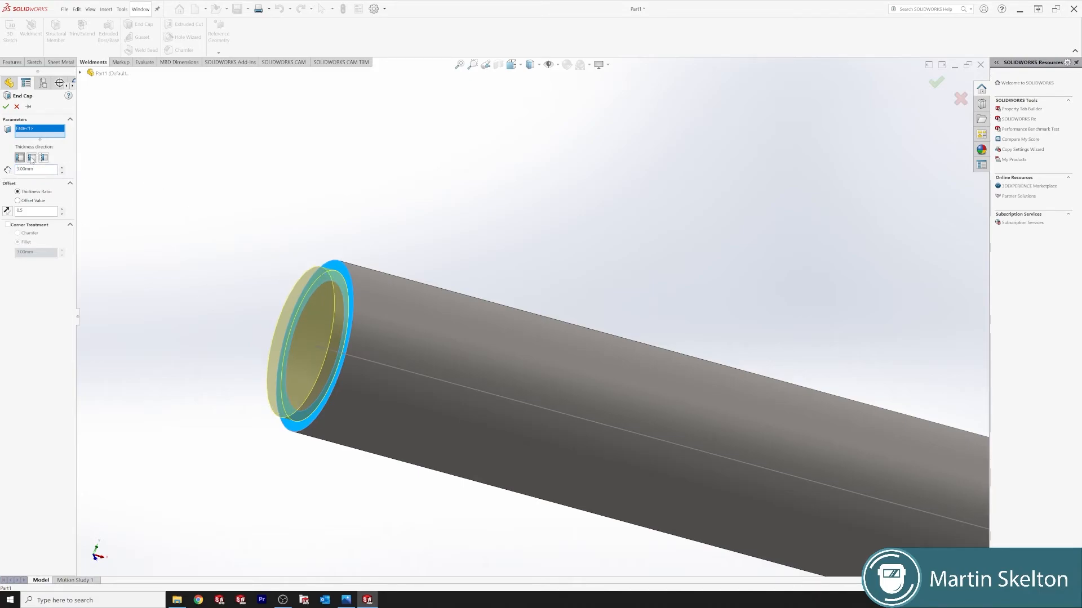
{"action": "left_click", "coordinate": [44, 158]}
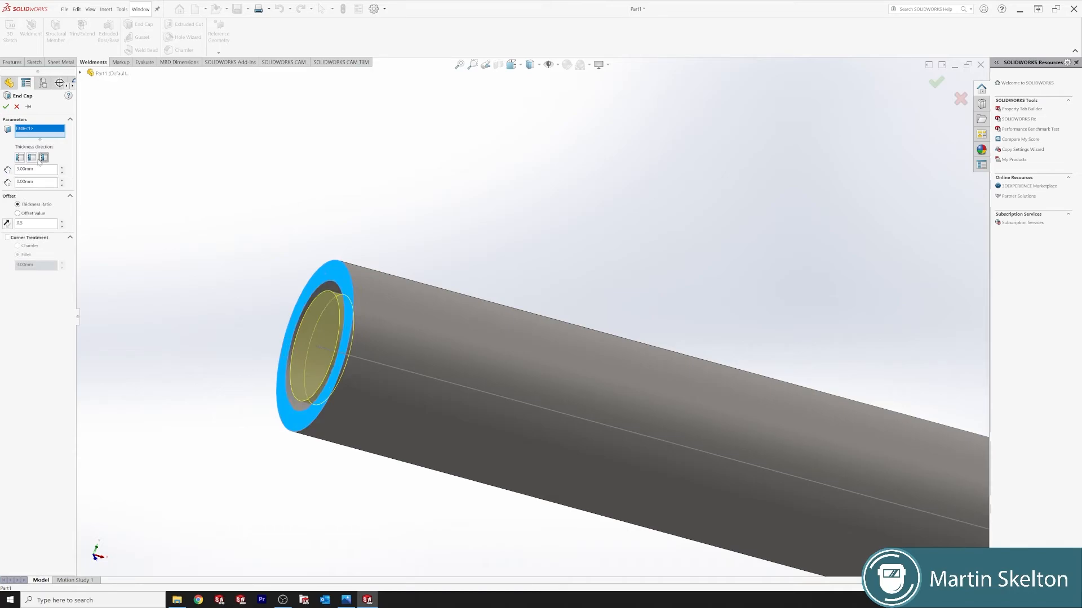
{"action": "left_click", "coordinate": [43, 158]}
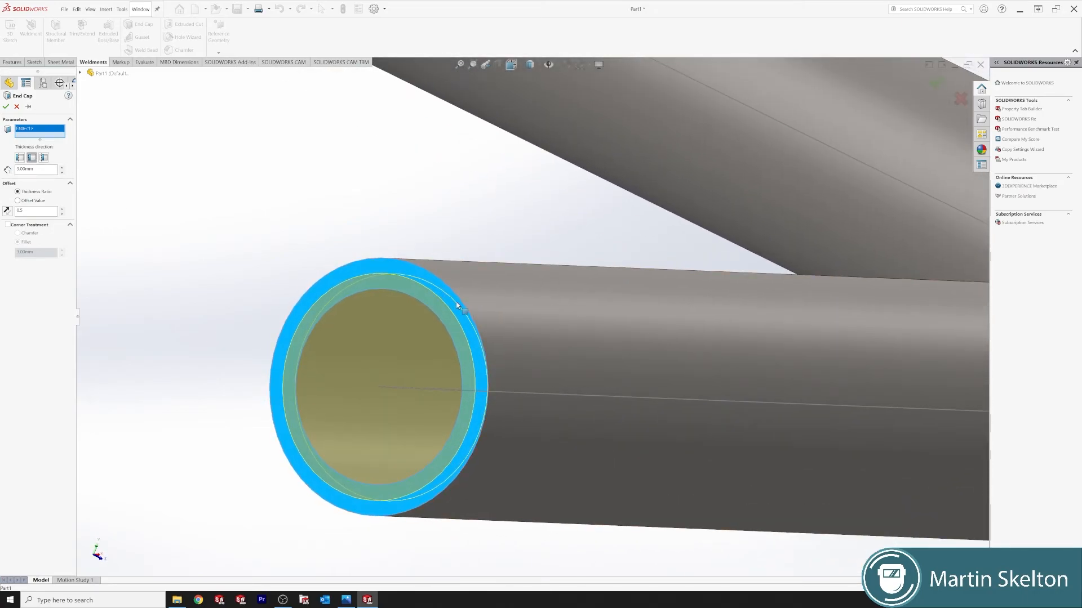
{"action": "mouse_move", "coordinate": [183, 217]}
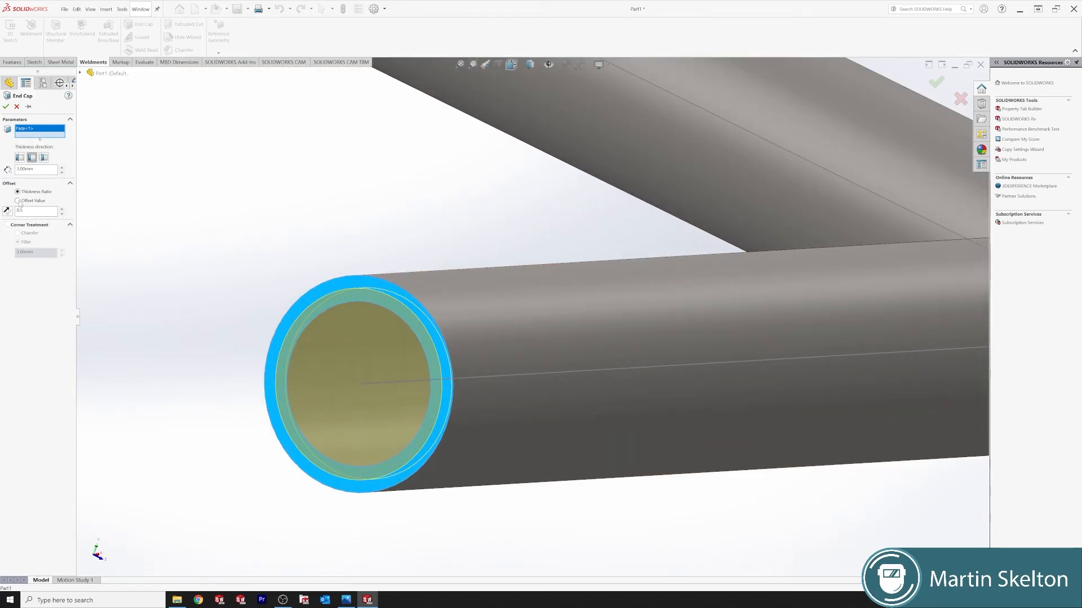
- Set the cap inset to a fixed Offset Value and accept, creating End cap1
{"action": "left_click", "coordinate": [18, 201]}
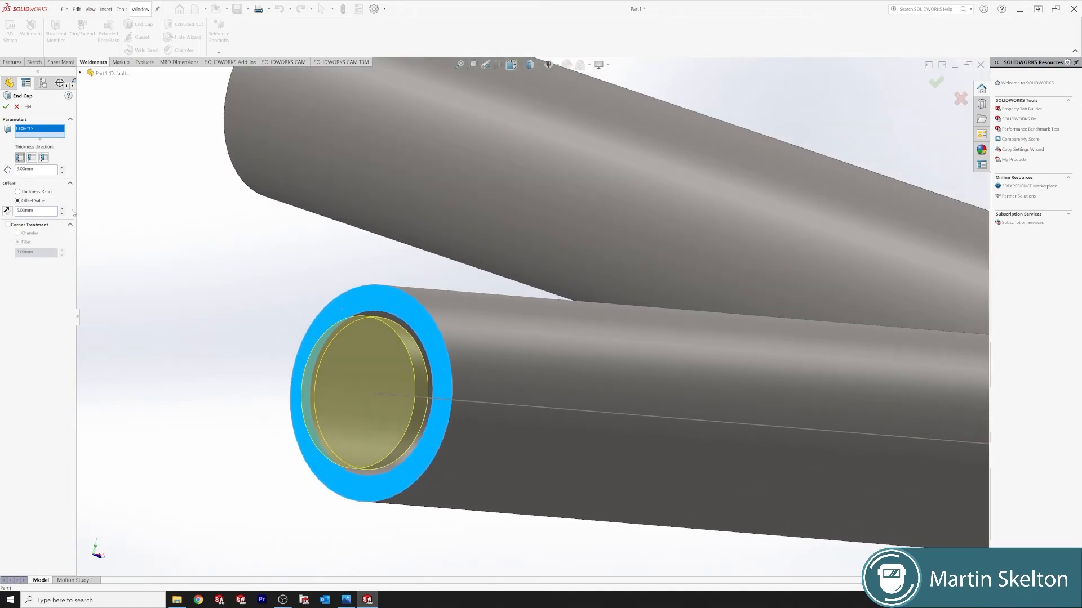
{"action": "left_click", "coordinate": [19, 191]}
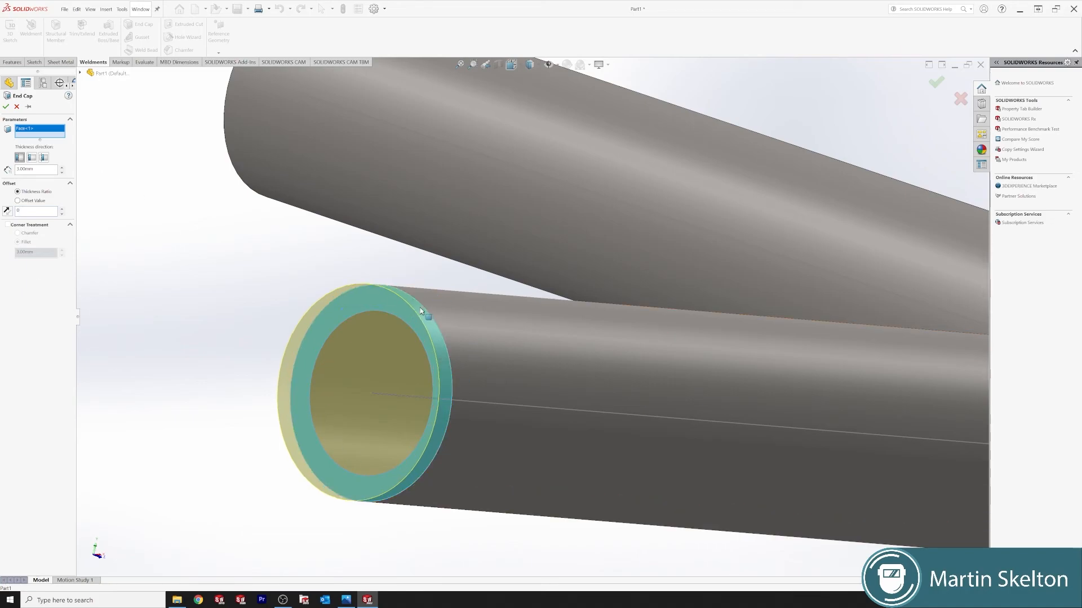
{"action": "left_click", "coordinate": [35, 211]}
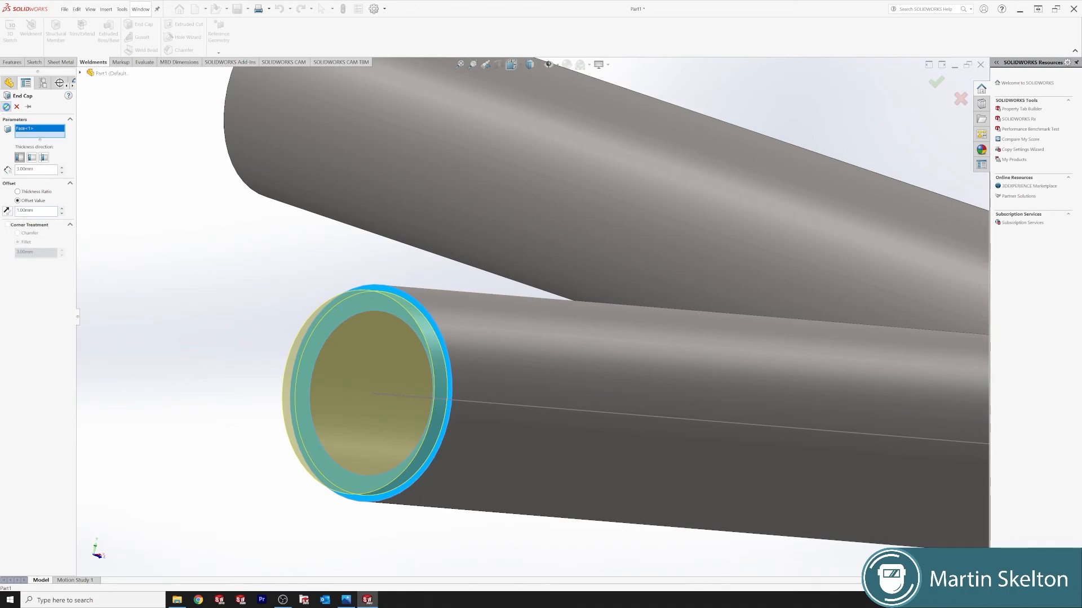
{"action": "left_click", "coordinate": [936, 82]}
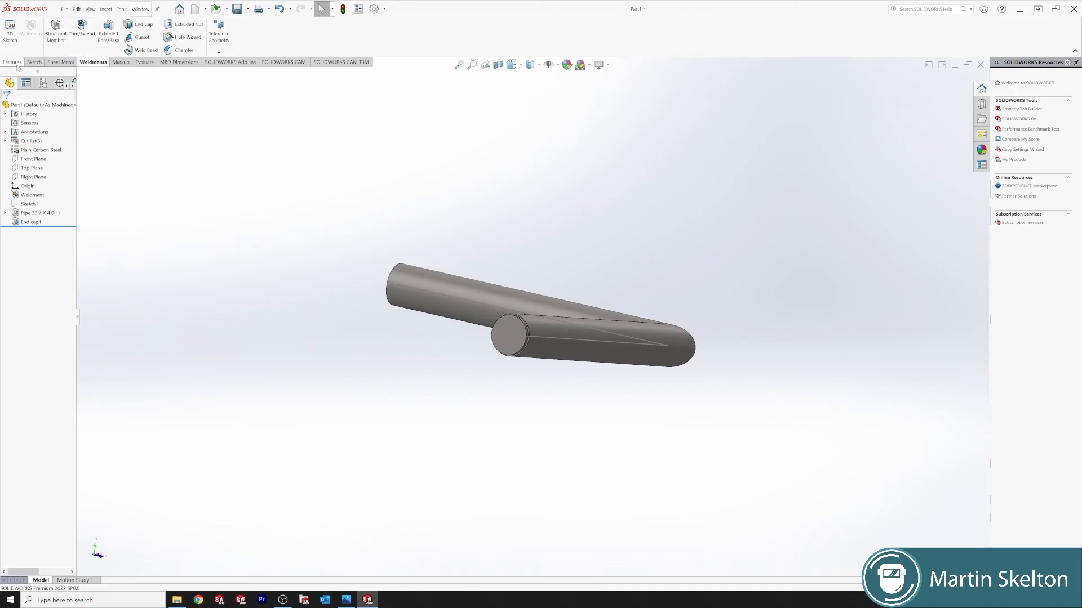
- Chamfer the outer edge of End cap1, creating Chamfer1, and return to the Weldments tools
{"action": "left_click", "coordinate": [11, 62]}
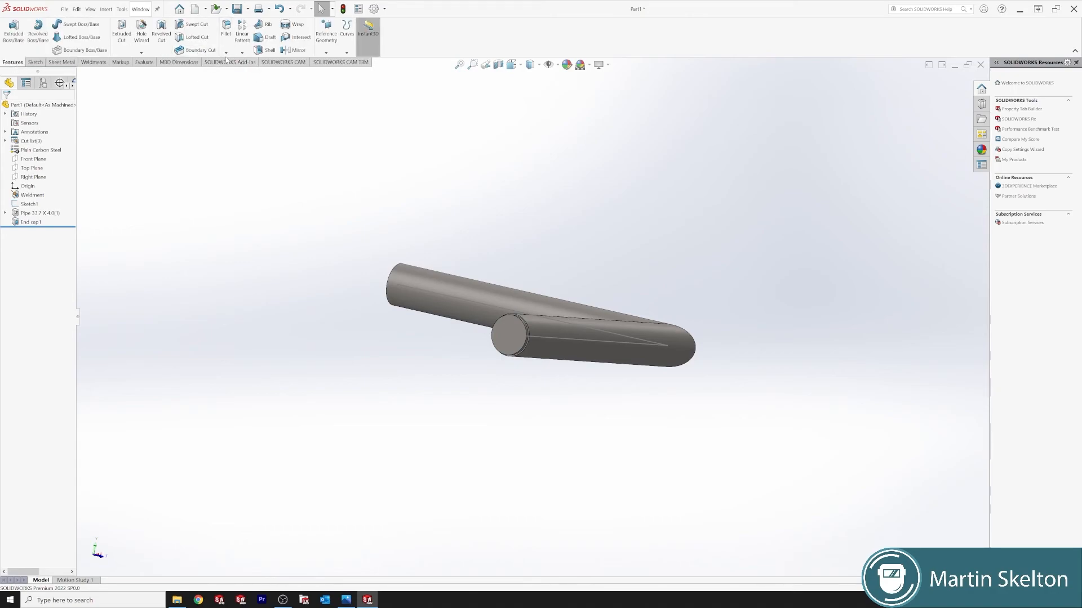
{"action": "left_click", "coordinate": [230, 36]}
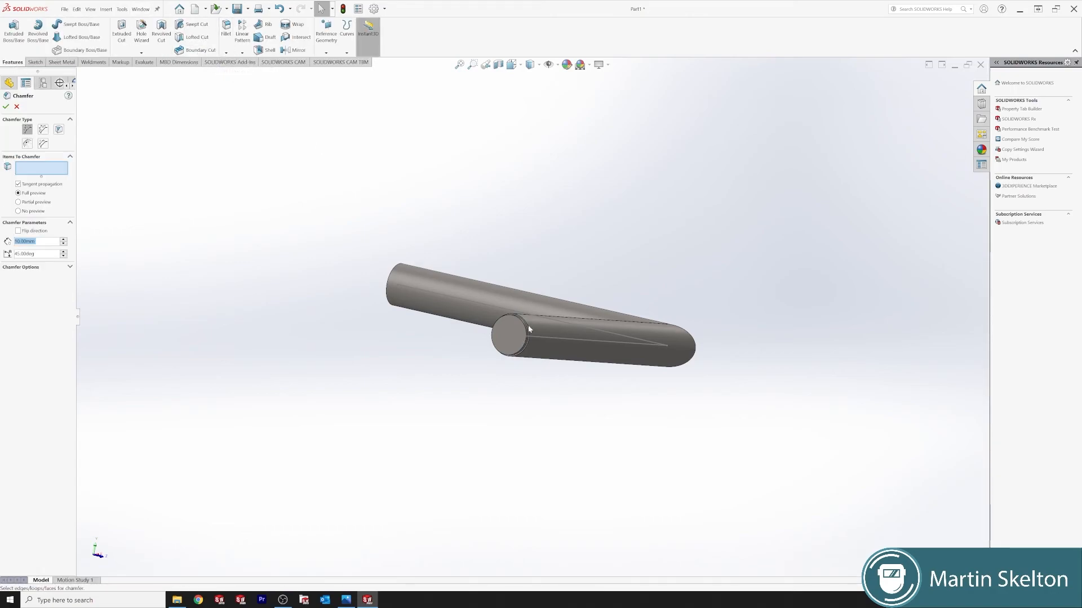
{"action": "left_click", "coordinate": [507, 330]}
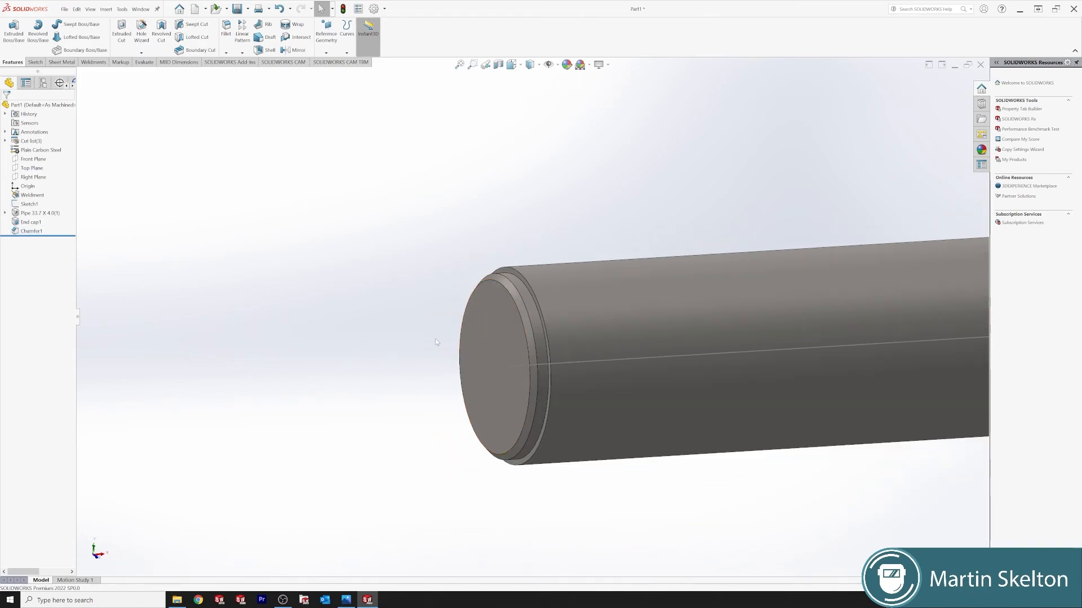
{"action": "left_click", "coordinate": [29, 222]}
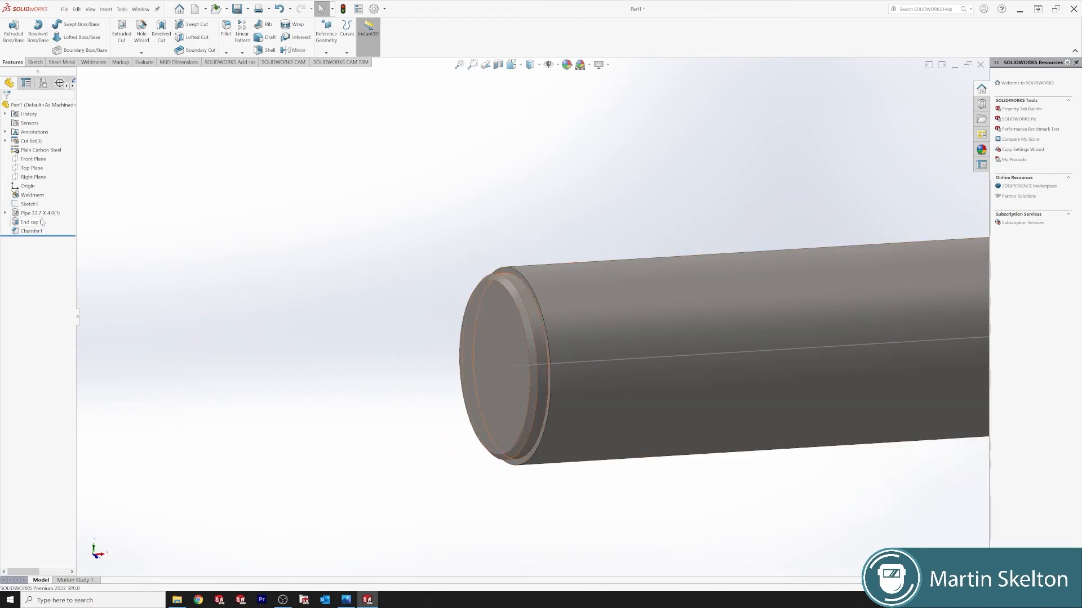
{"action": "double_click", "coordinate": [30, 222]}
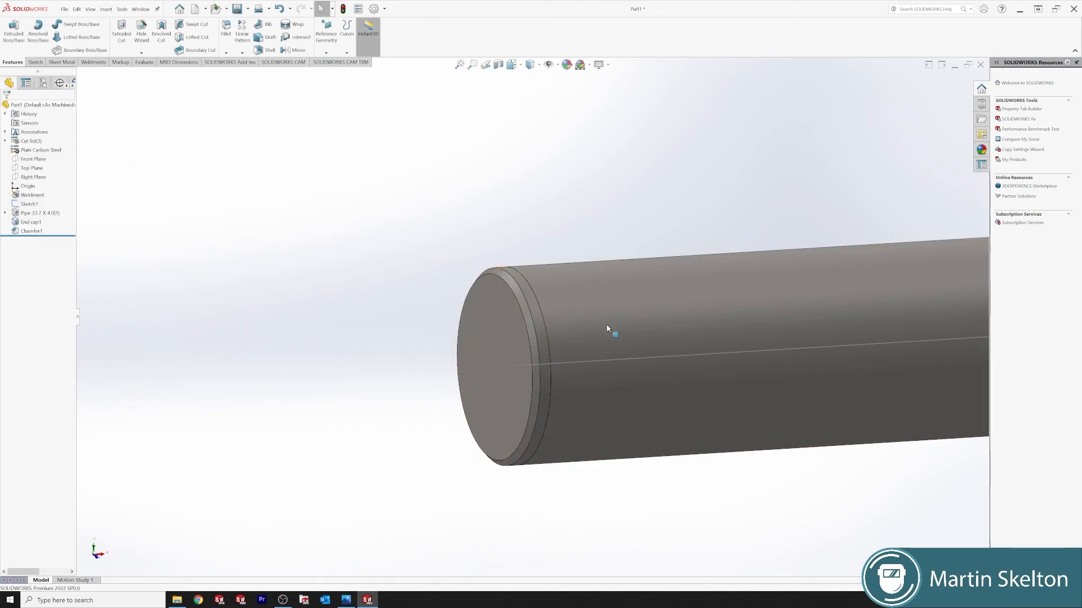
{"action": "left_click", "coordinate": [94, 62]}
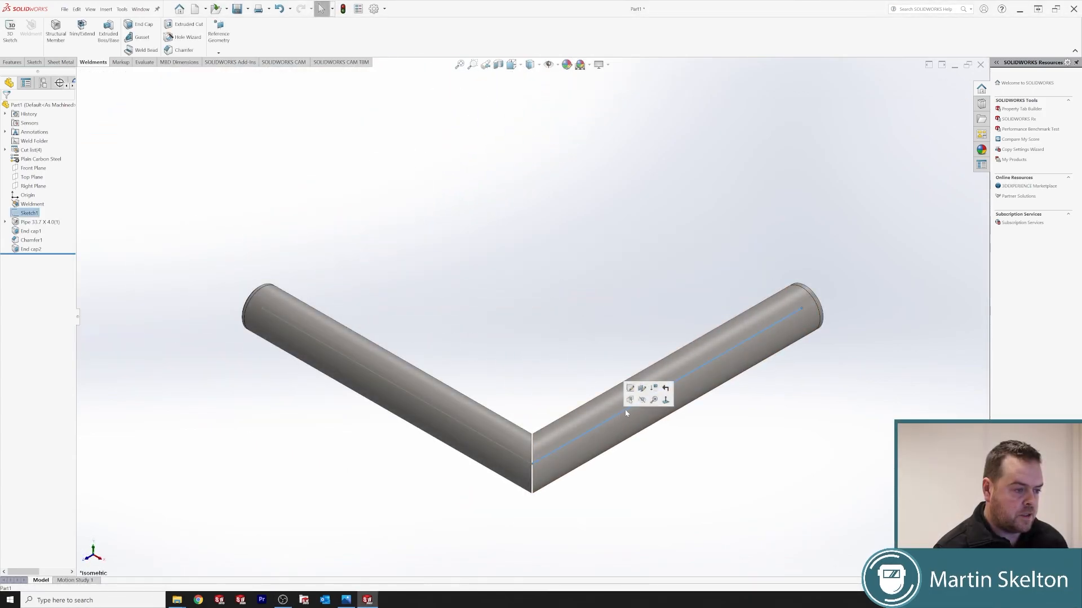
- Cap the second pipe end as End cap2 and deselect to view the finished isometric weldment
{"action": "left_click", "coordinate": [754, 472]}
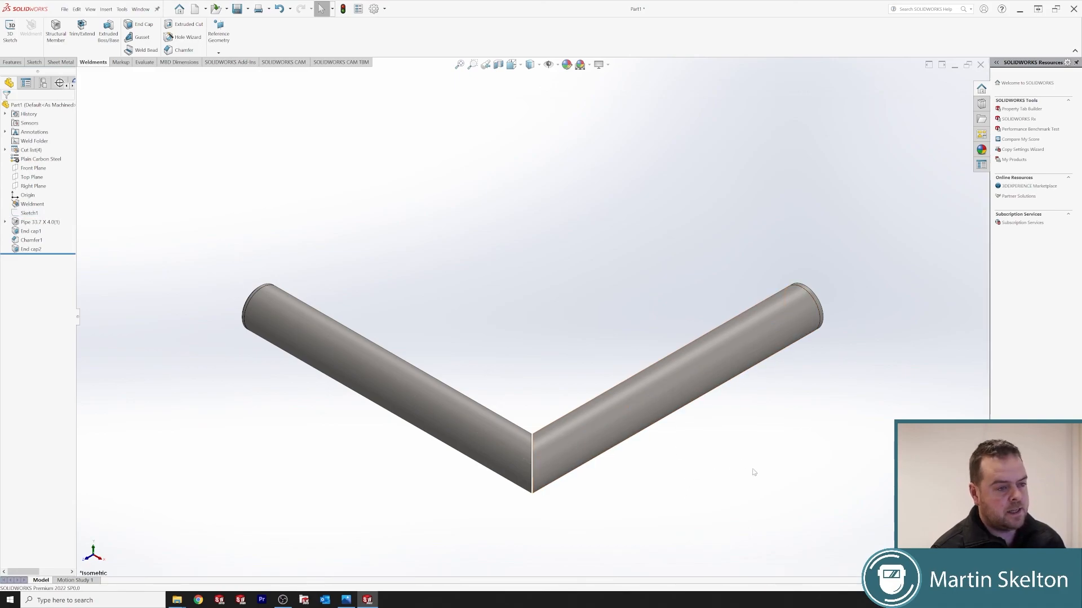
{"action": "mouse_move", "coordinate": [771, 423]}
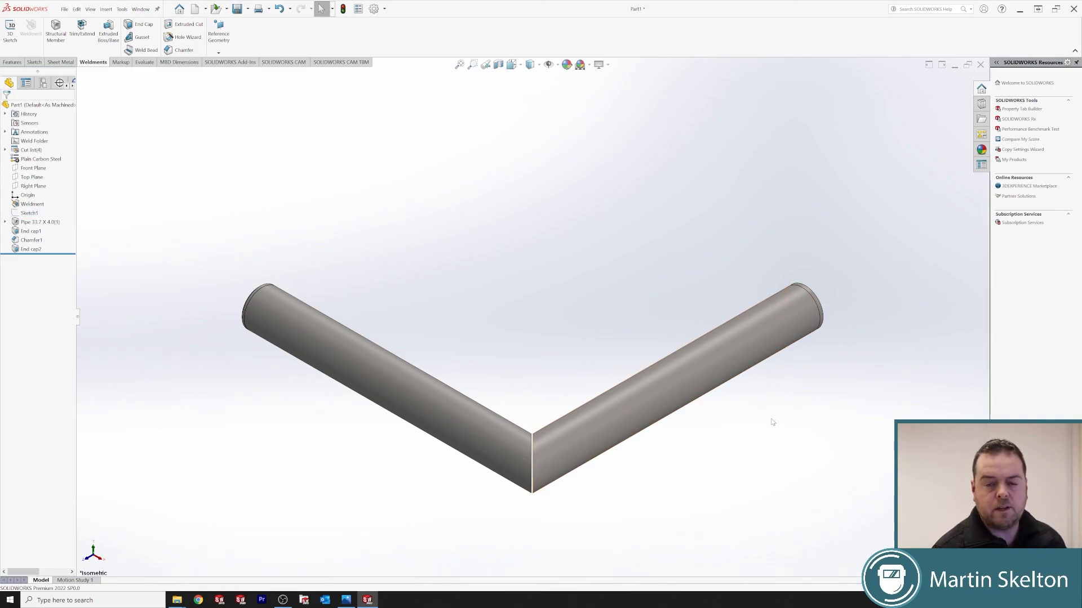
{"action": "mouse_move", "coordinate": [948, 250]}
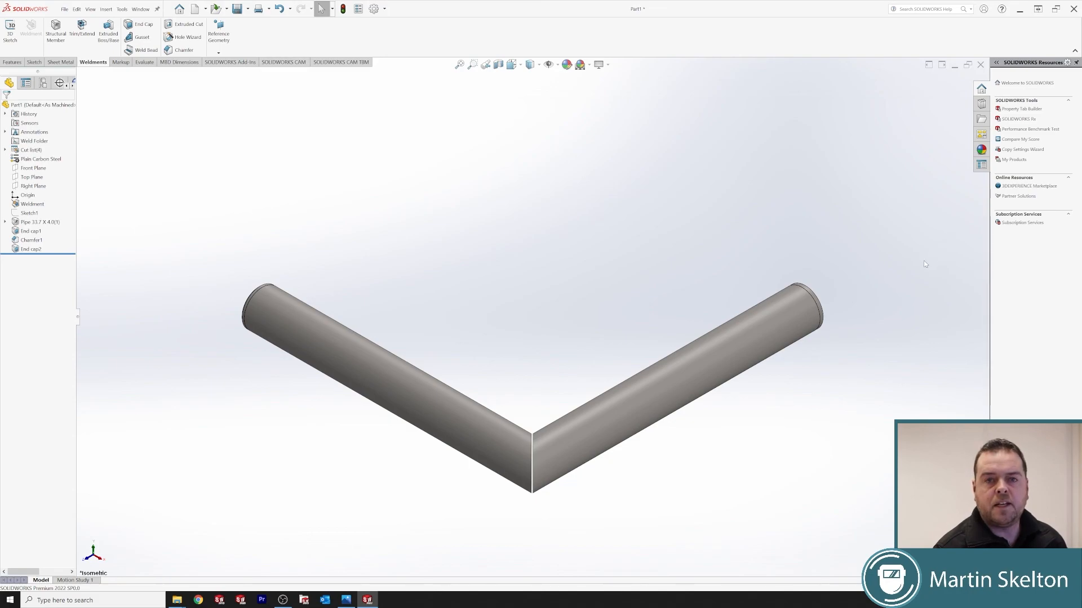
{"action": "mouse_move", "coordinate": [881, 225]}
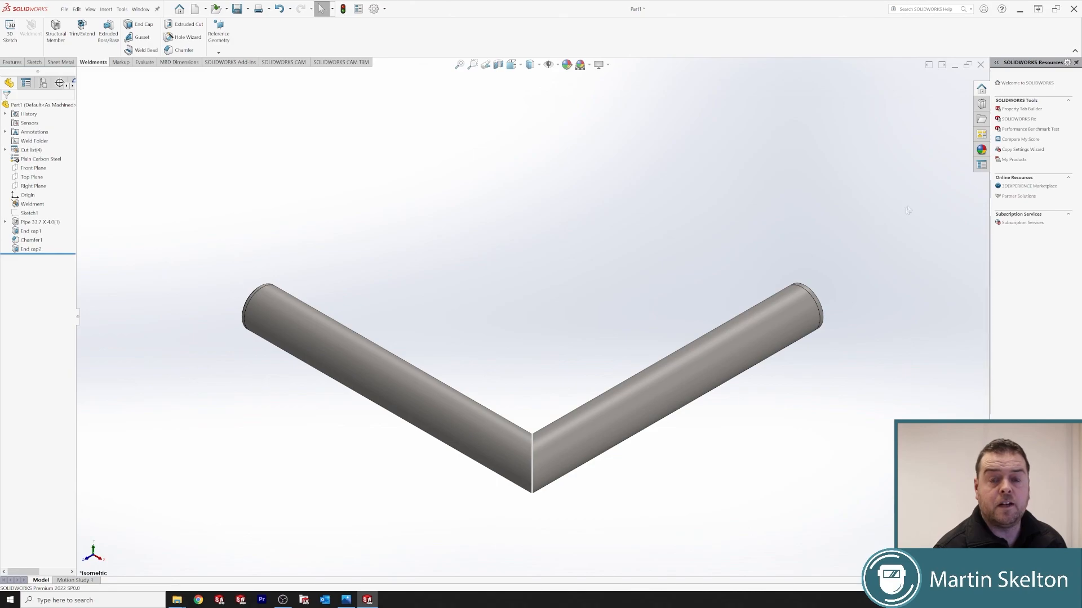
{"action": "mouse_move", "coordinate": [899, 187]}
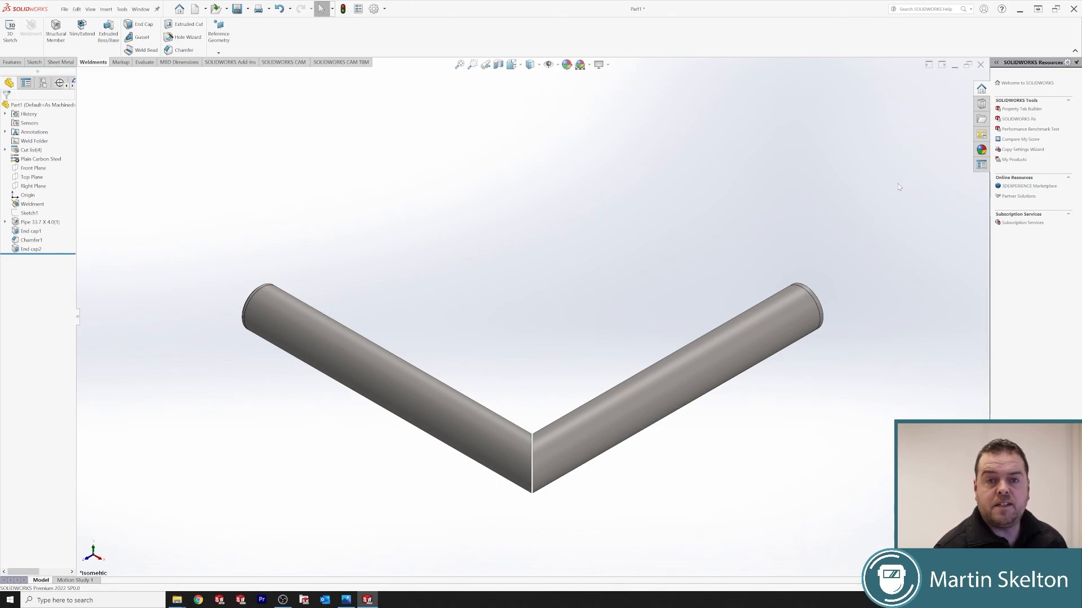
{"action": "mouse_move", "coordinate": [910, 167]}
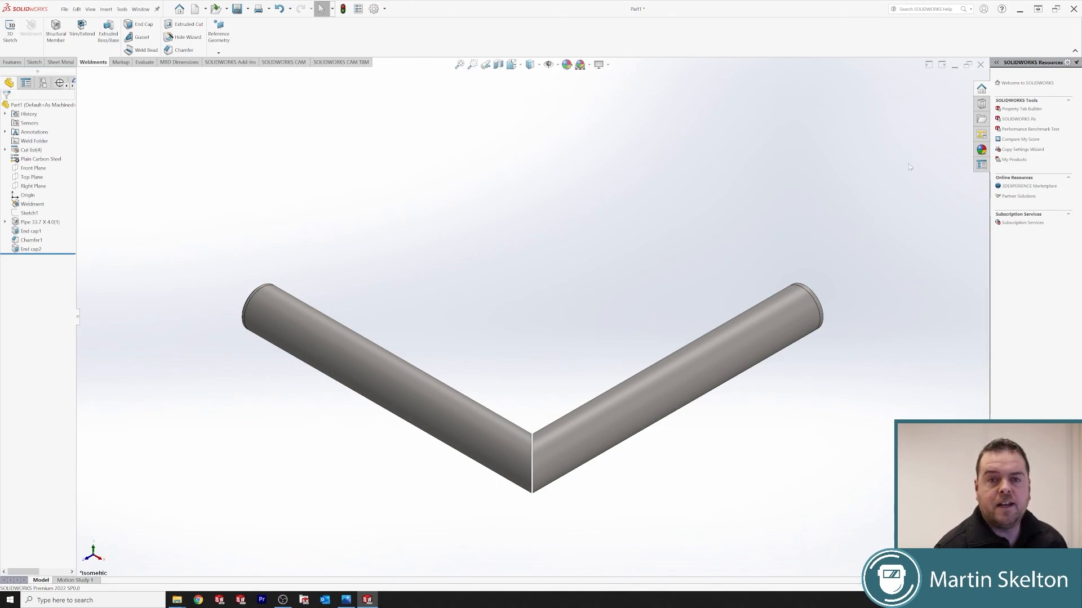